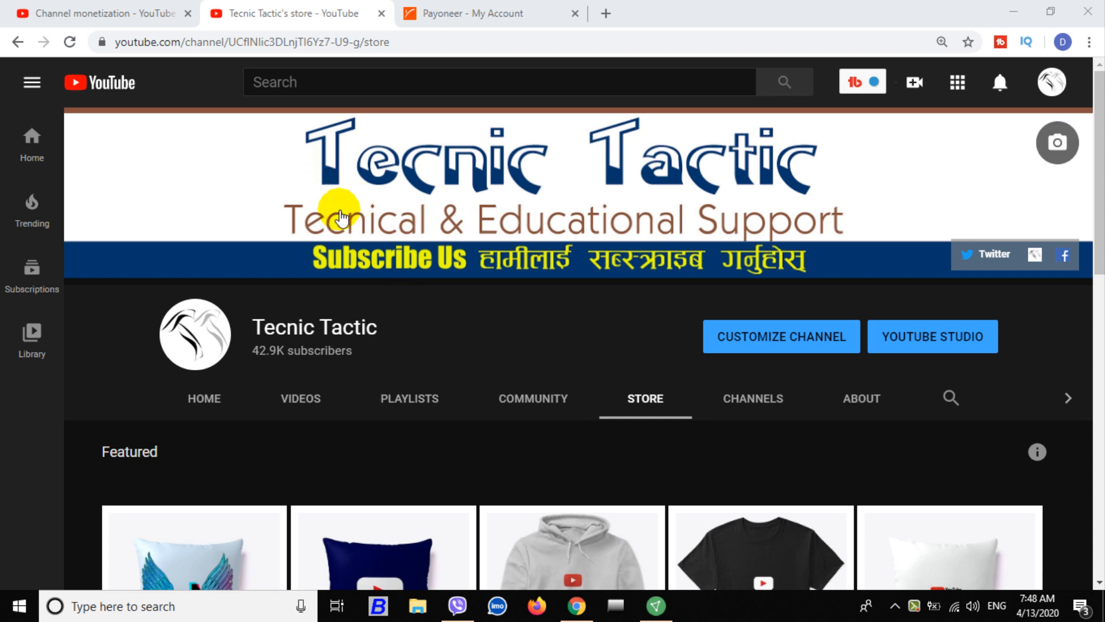
Browse the channel's store, featured channels and community page, then the TikTok Queen Indoor Pillow Teespring page.
scroll(down, 3)
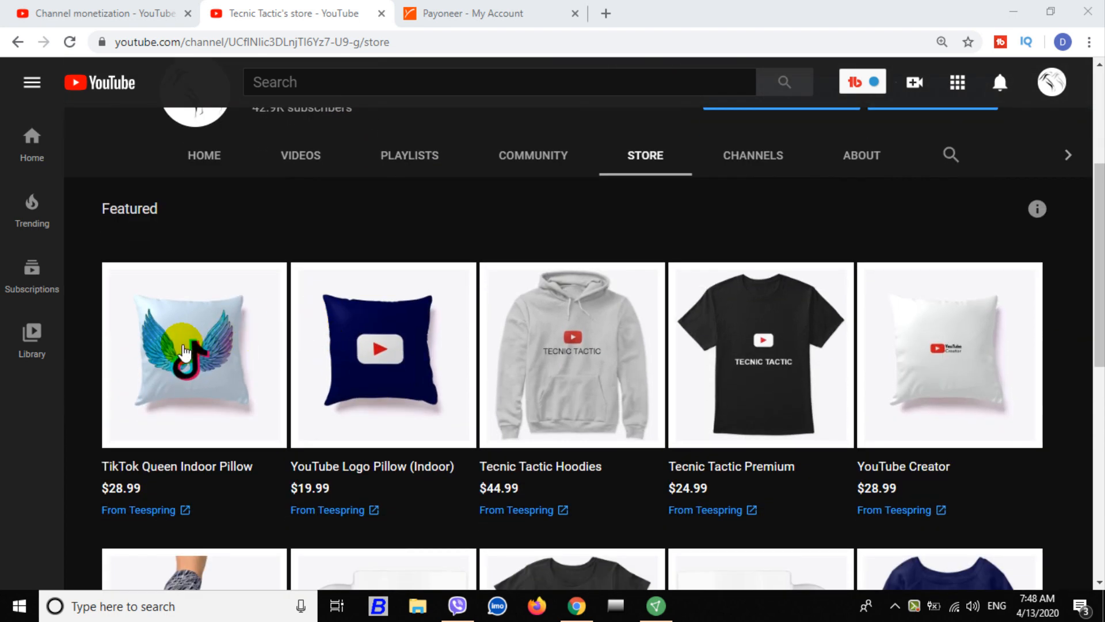
mouse_move(325, 480)
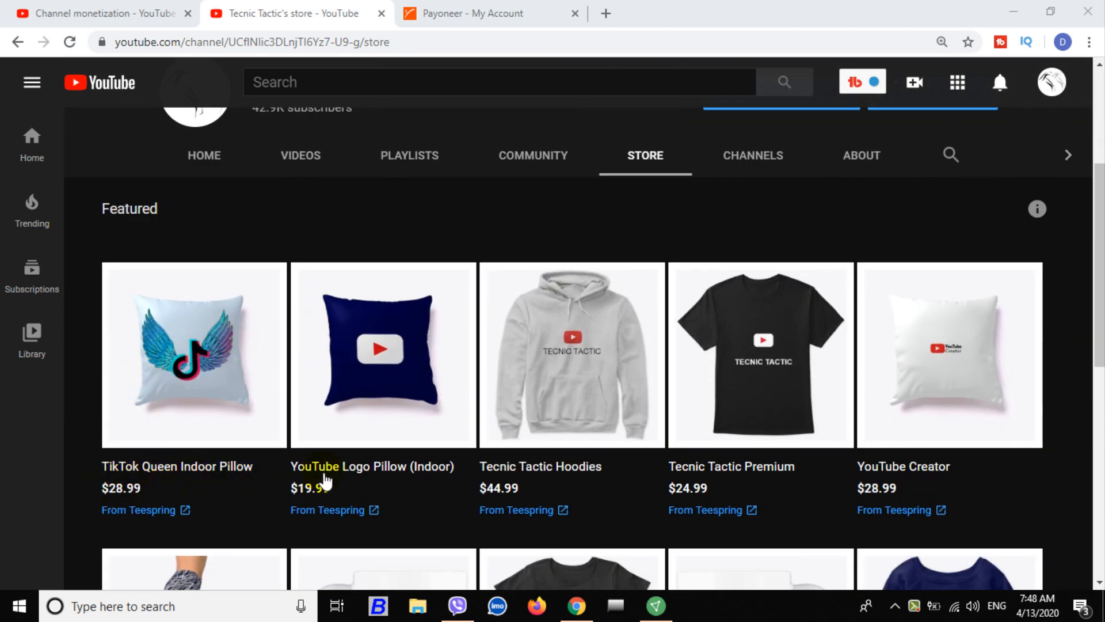
mouse_move(916, 476)
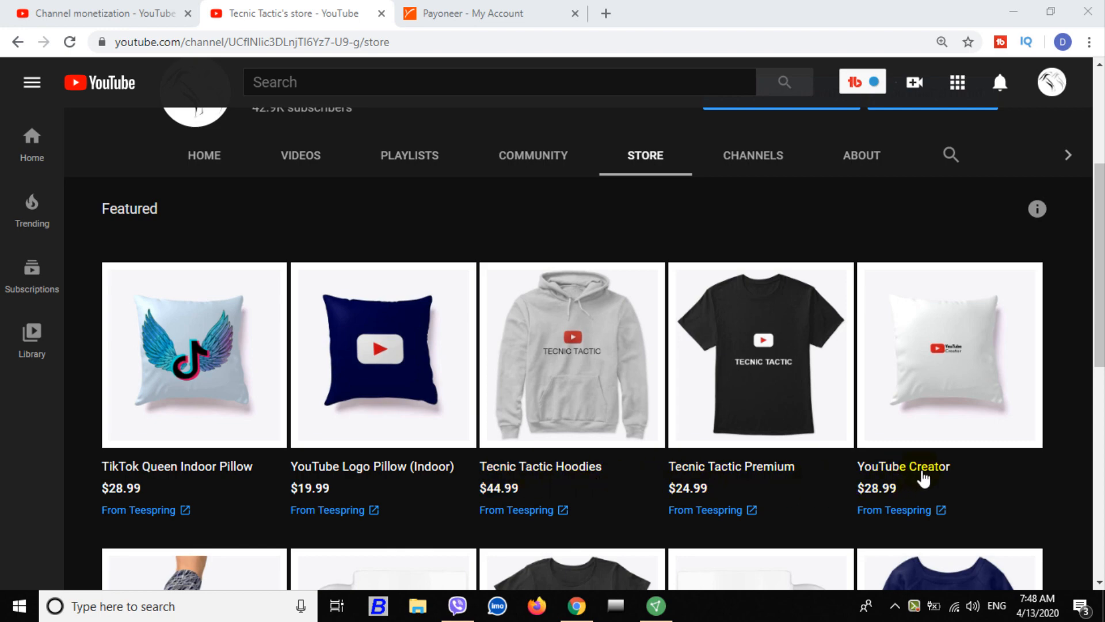
scroll(down, 3)
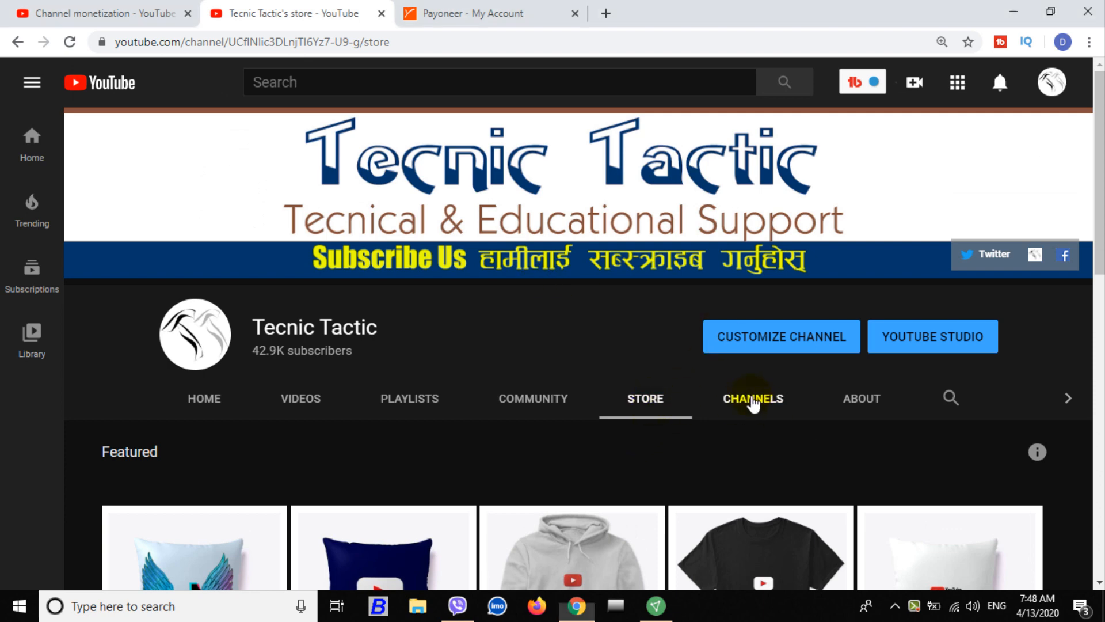
click(753, 398)
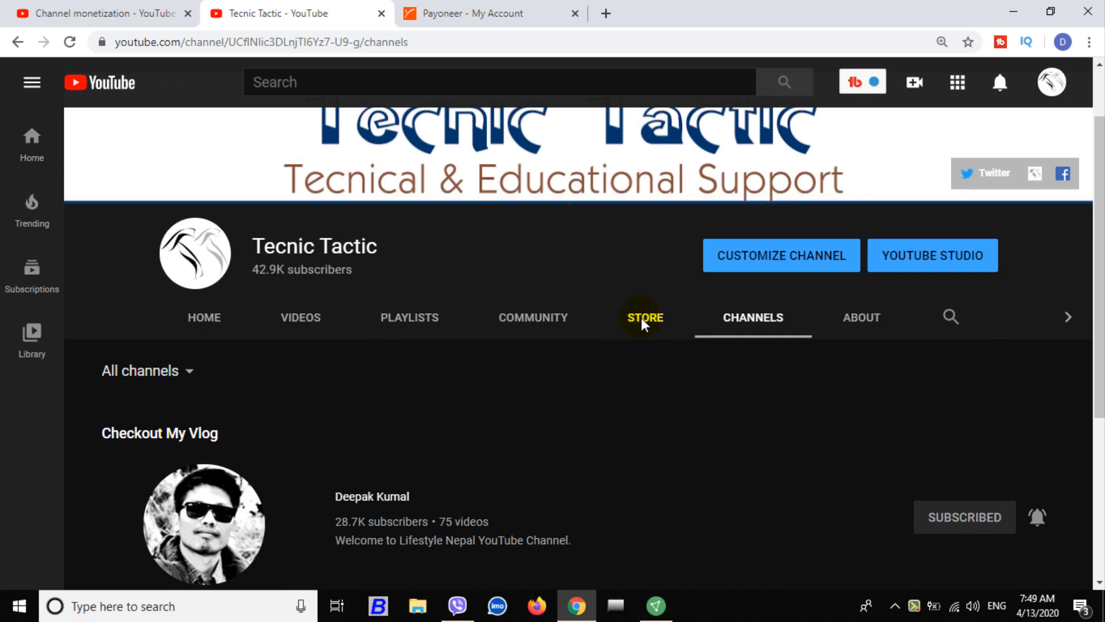
click(644, 317)
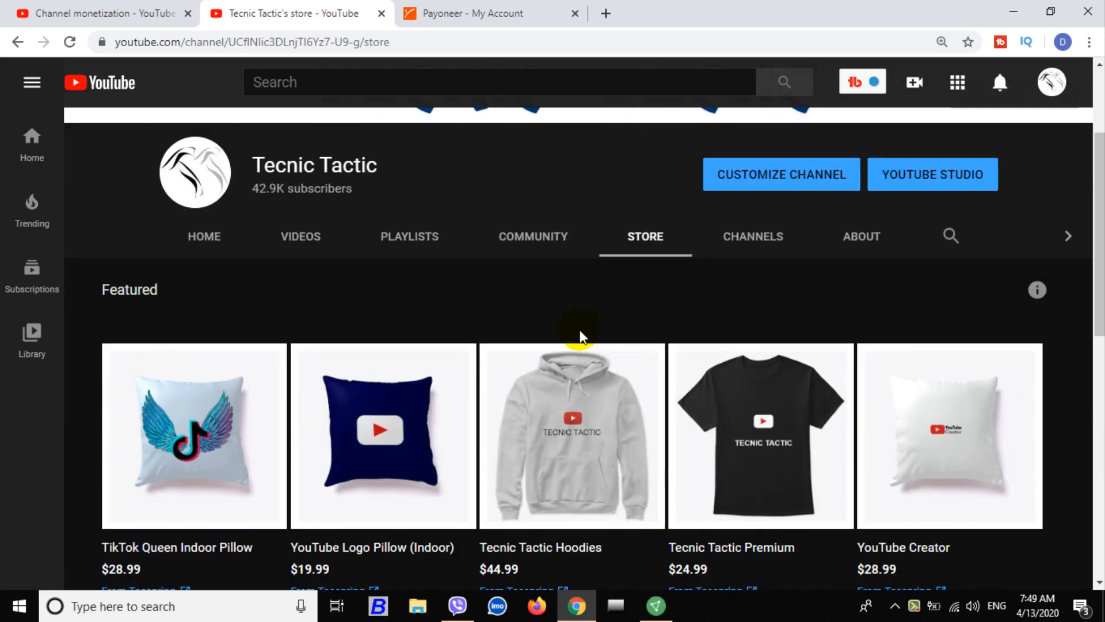
click(533, 236)
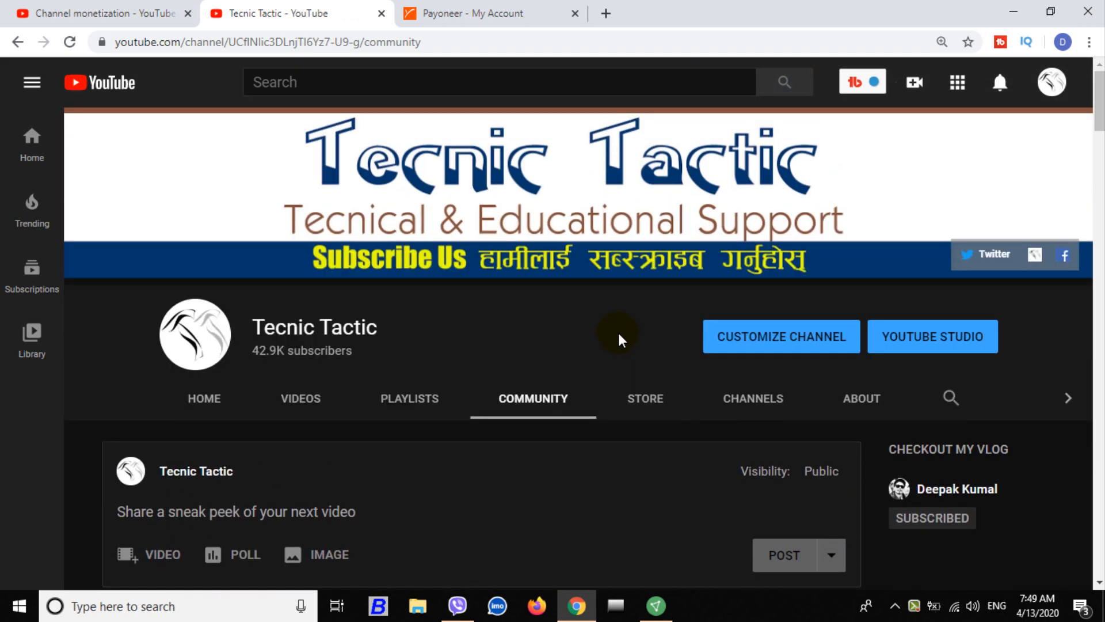
click(644, 398)
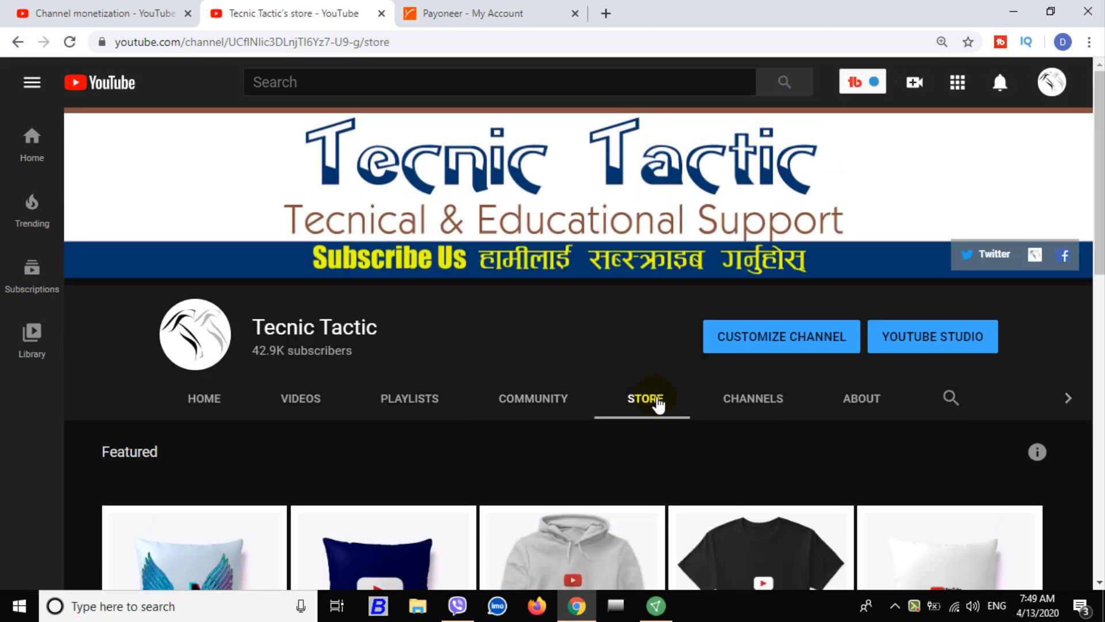
scroll(down, 3)
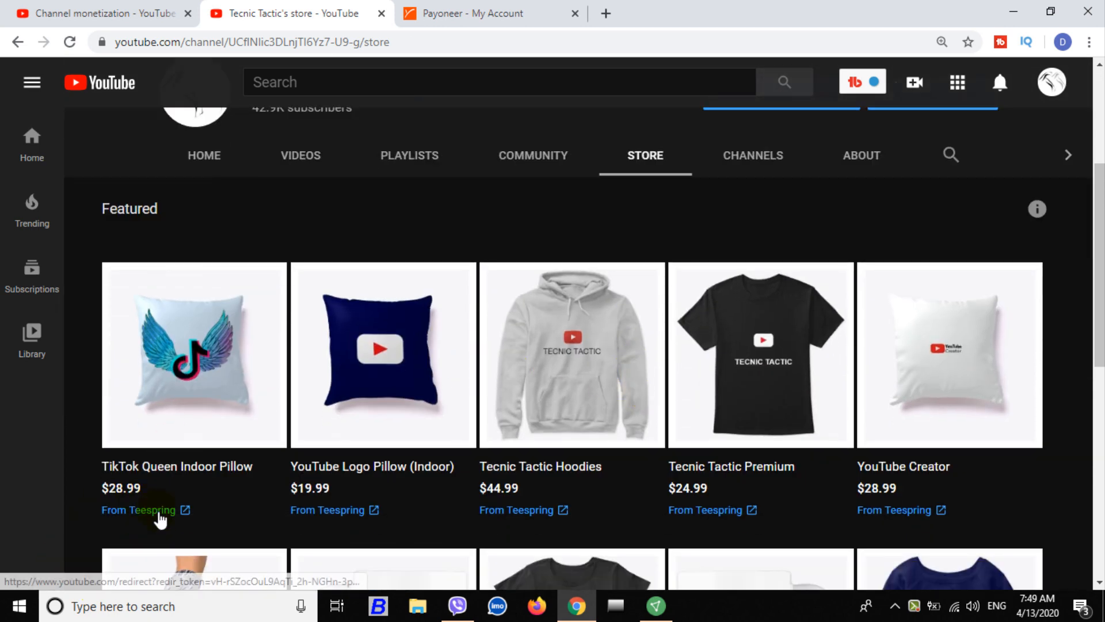
click(138, 509)
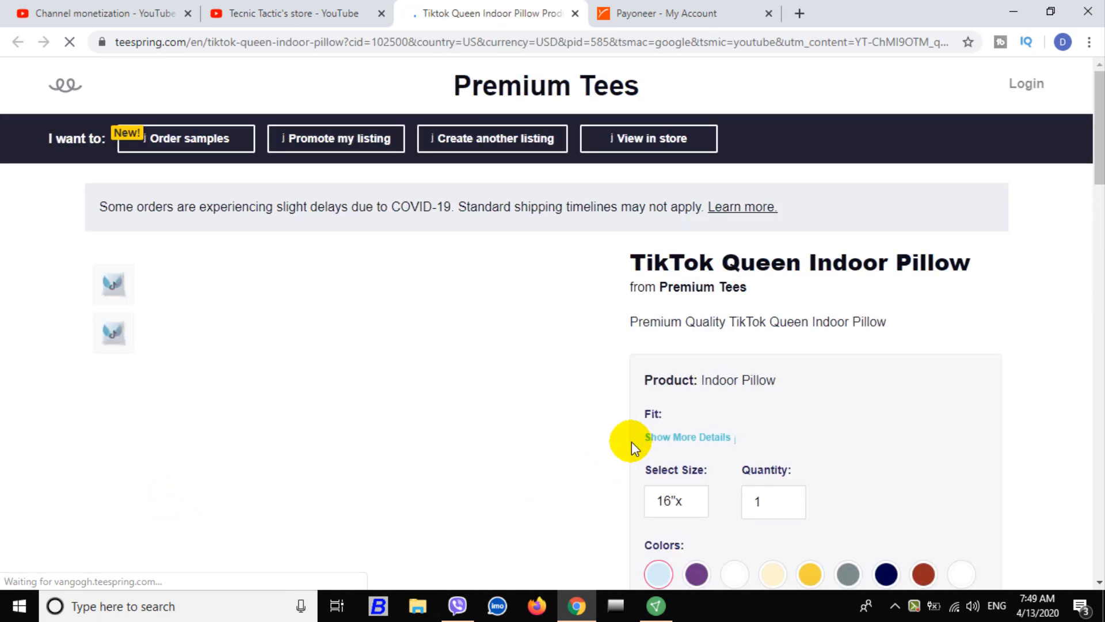
scroll(down, 3)
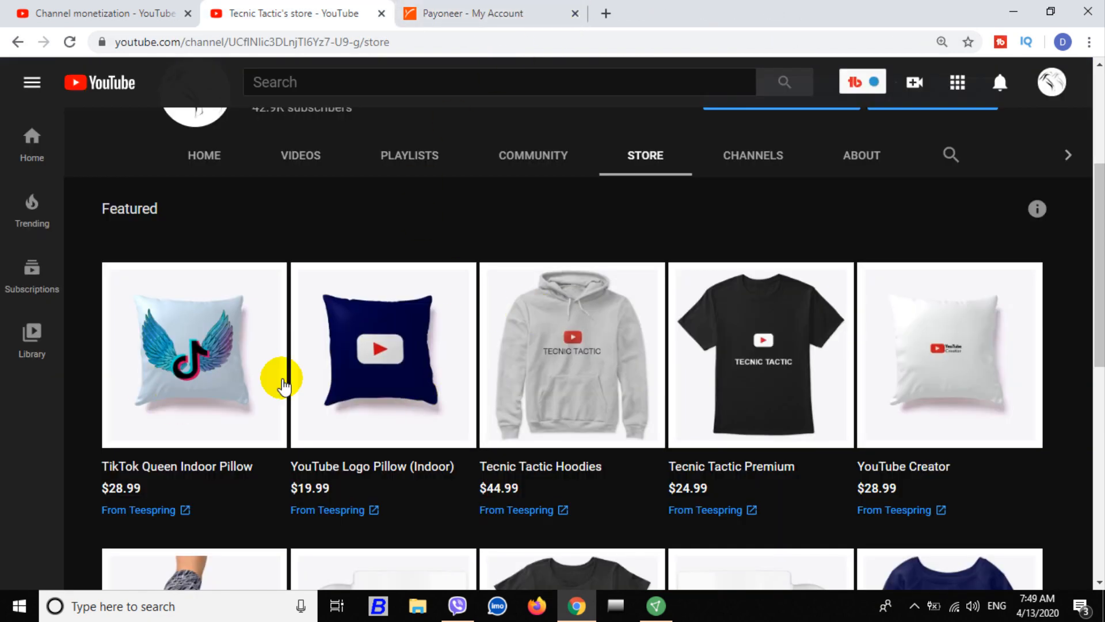
View Studio's Merchandise page and its Organize items dialog, then scroll to the store-link tip.
click(102, 13)
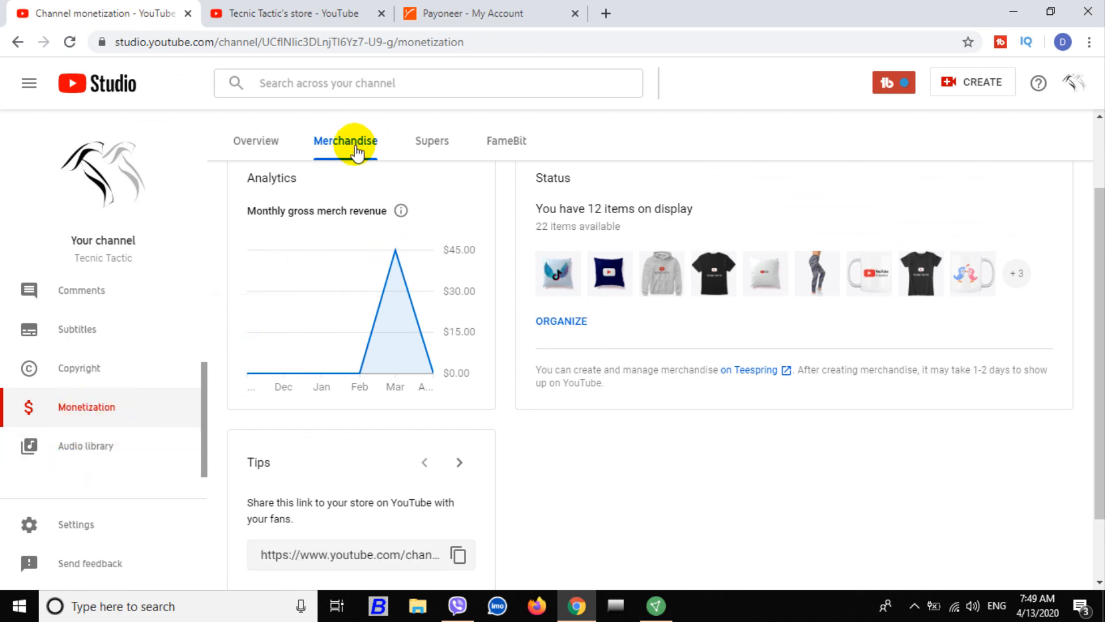
mouse_move(395, 252)
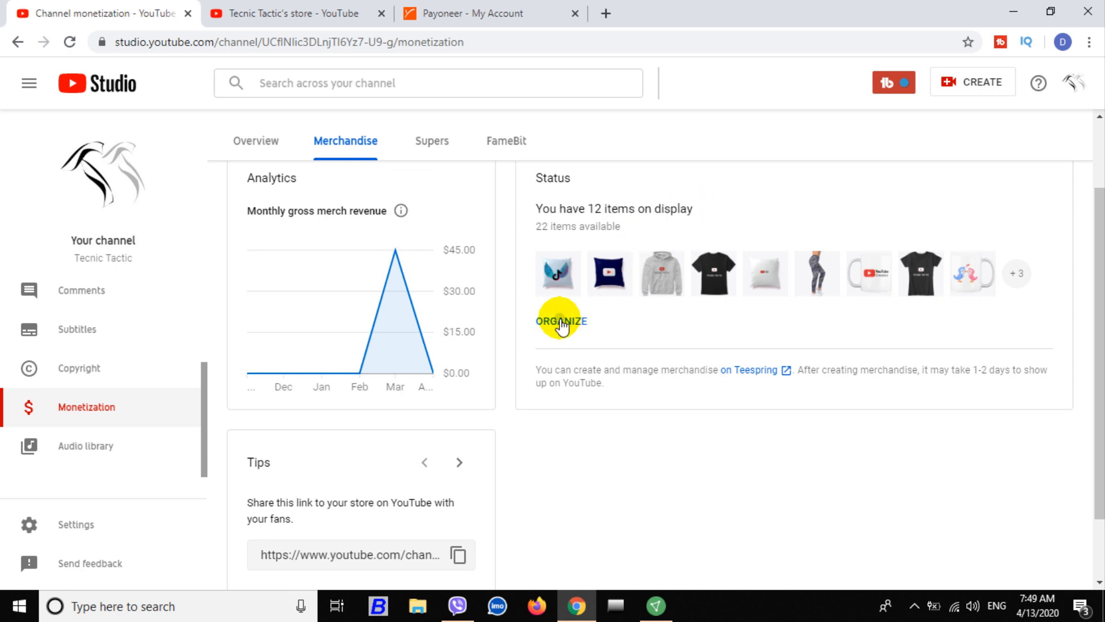
click(560, 320)
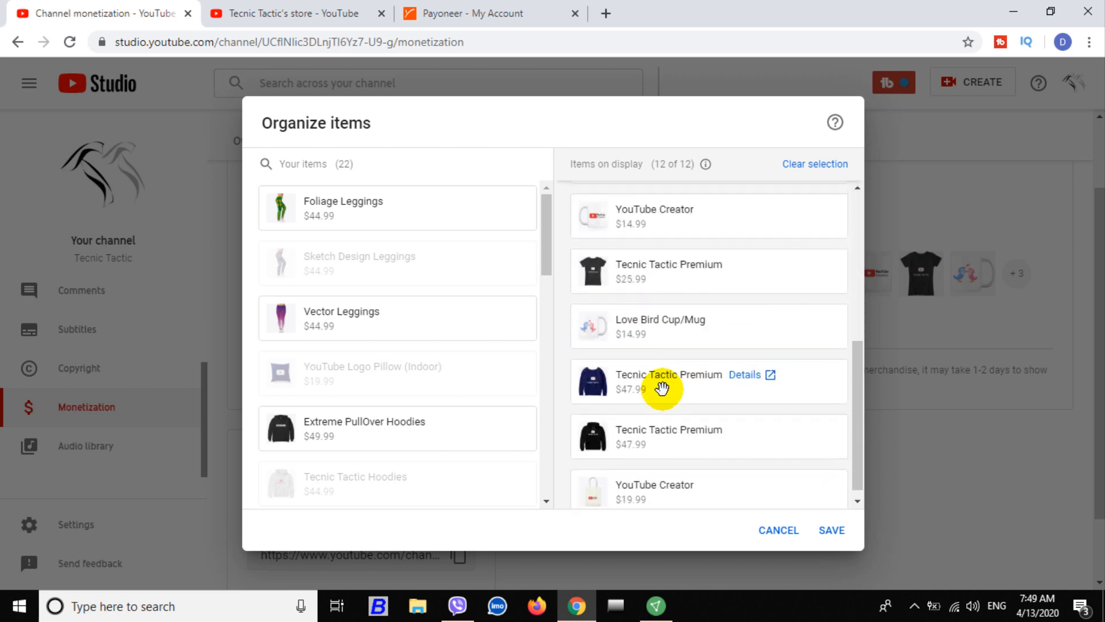
scroll(down, 3)
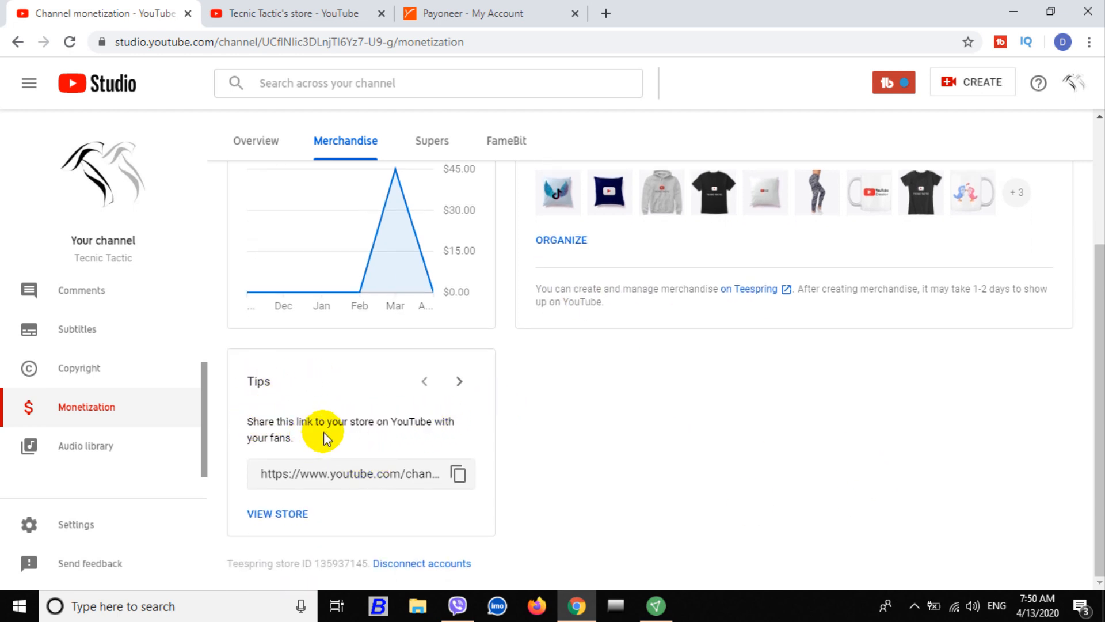
Start a Community post with the store URL and 'Check it out my store' above it.
click(457, 474)
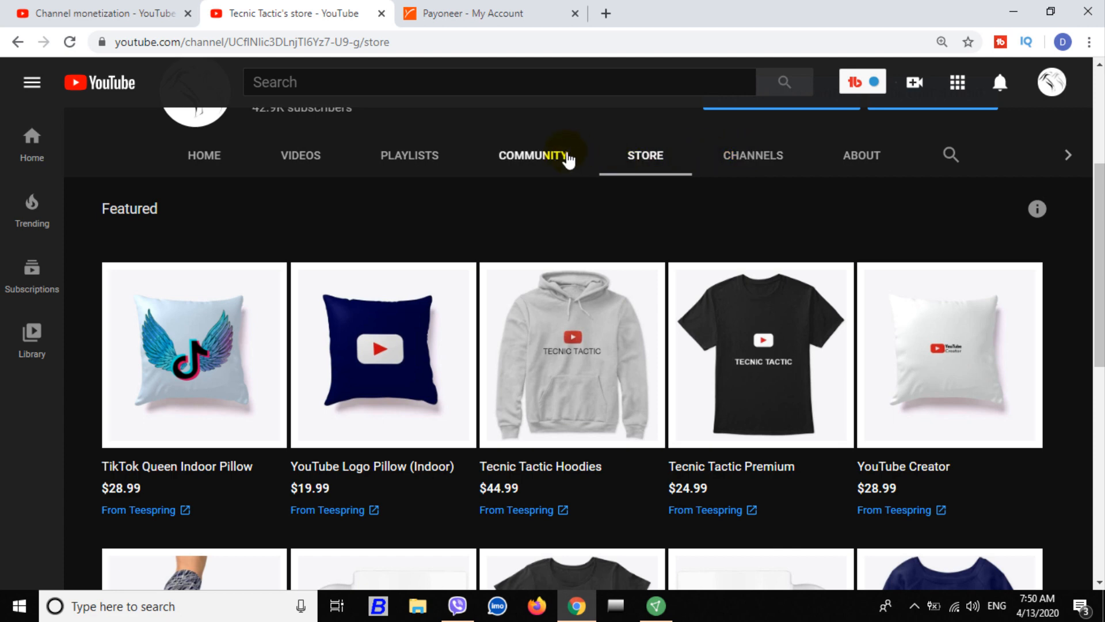
click(532, 155)
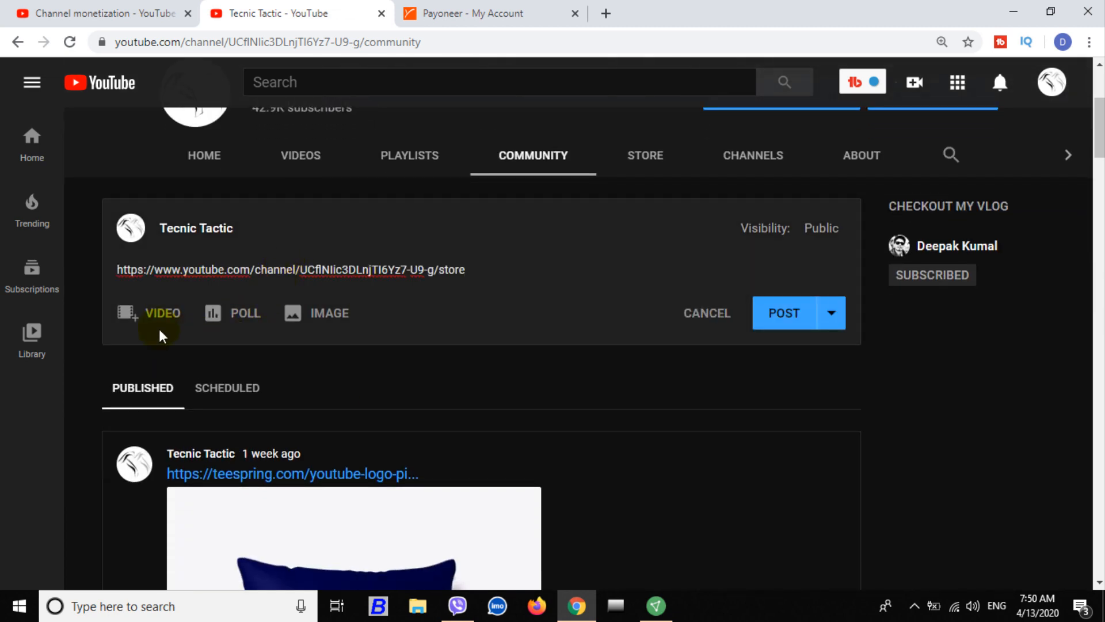
mouse_move(423, 69)
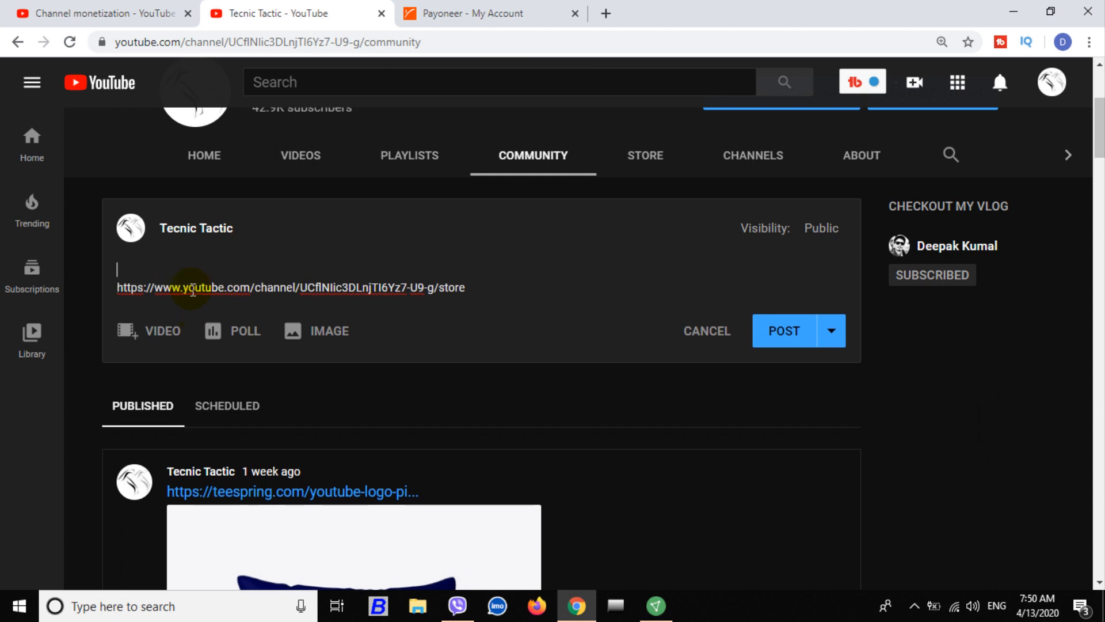
text(Check)
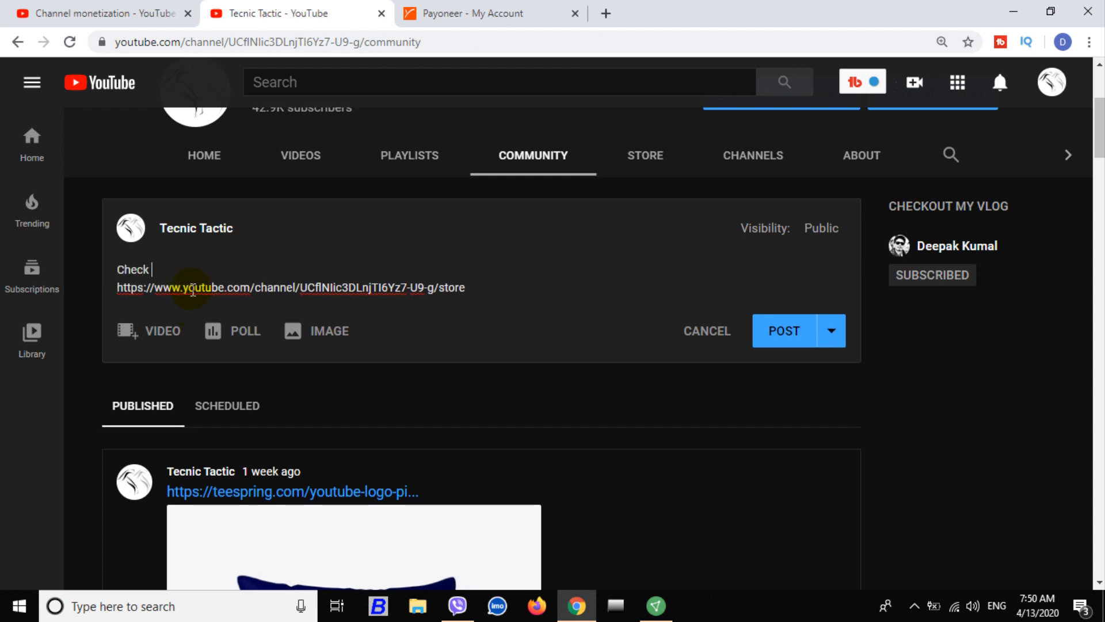
text(it out my store)
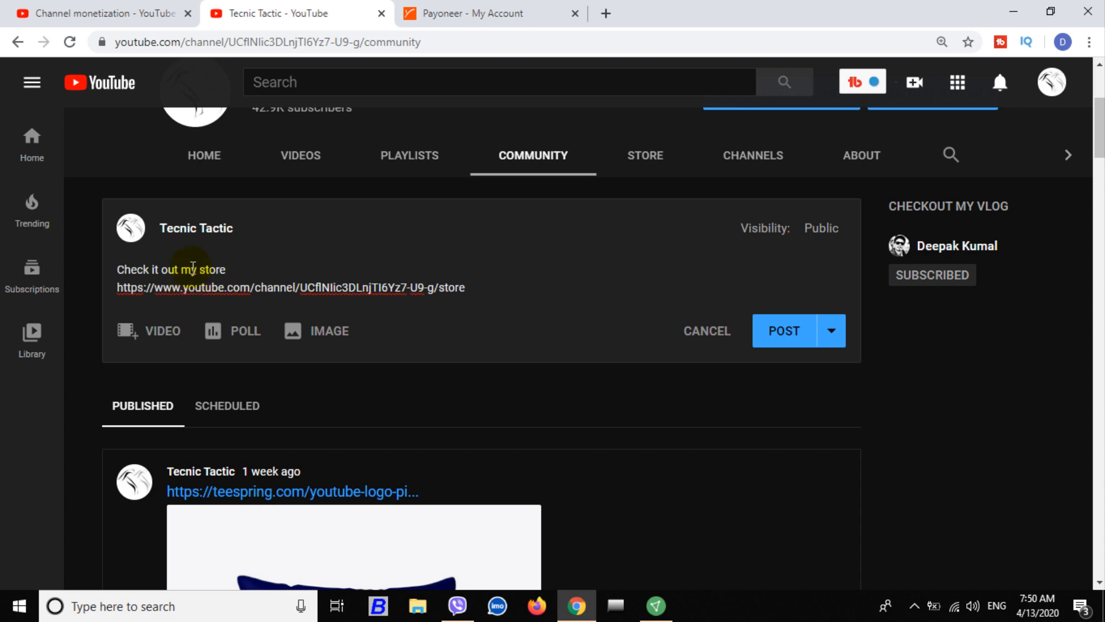
Check Payoneer's transactions for the 15.82 USD Teespring payment, then return to YouTube Studio.
click(486, 12)
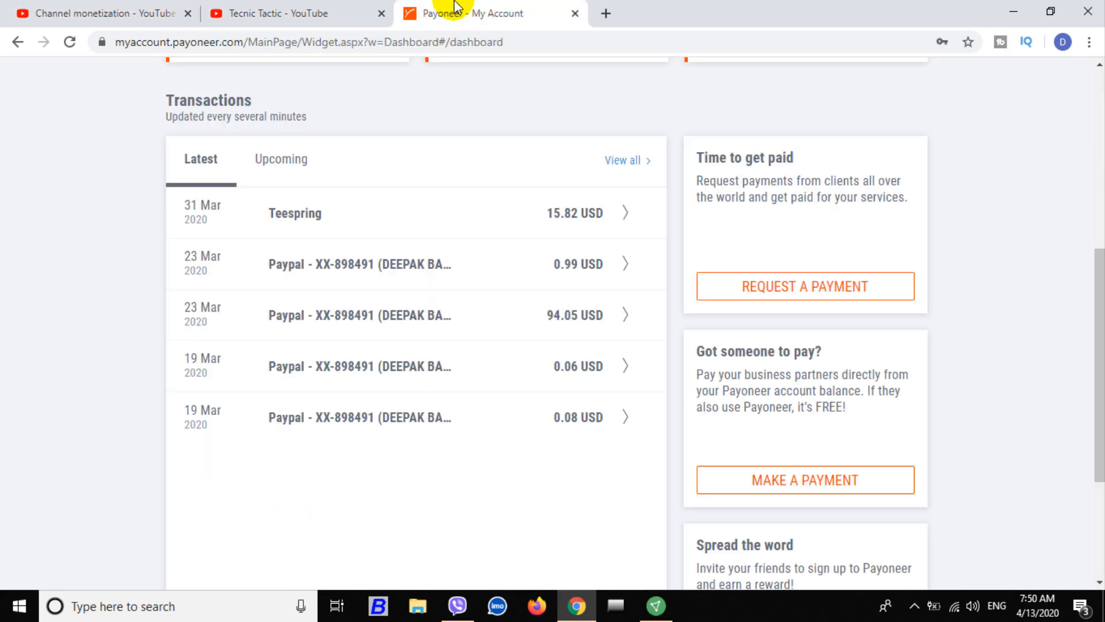
click(275, 13)
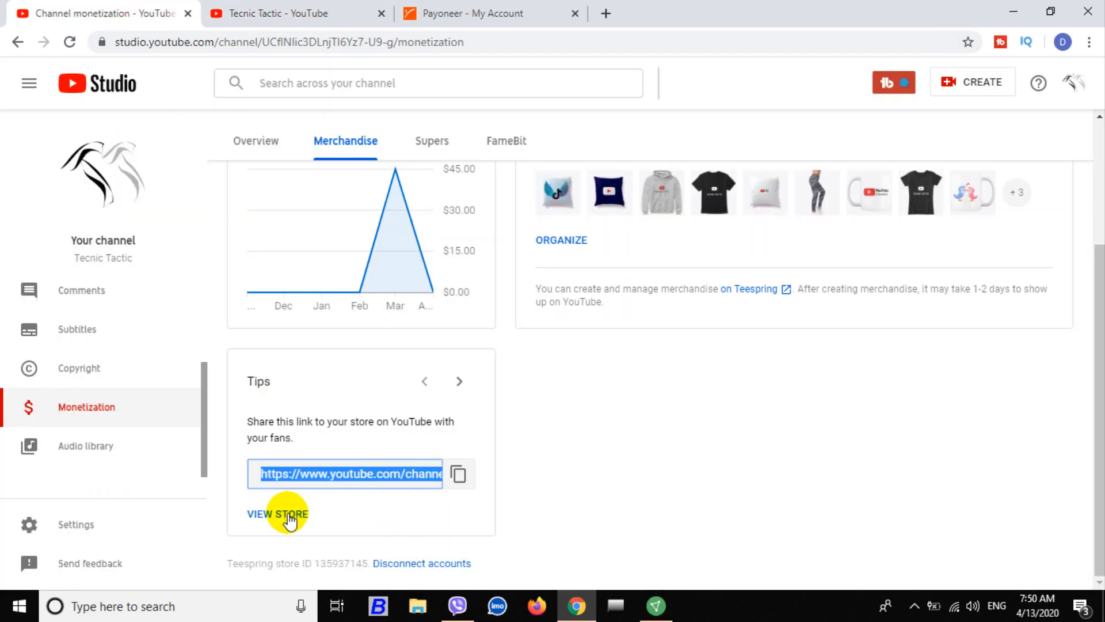
Open the Tecnic Tactic store in a new tab and scroll to the priced product grid.
click(277, 513)
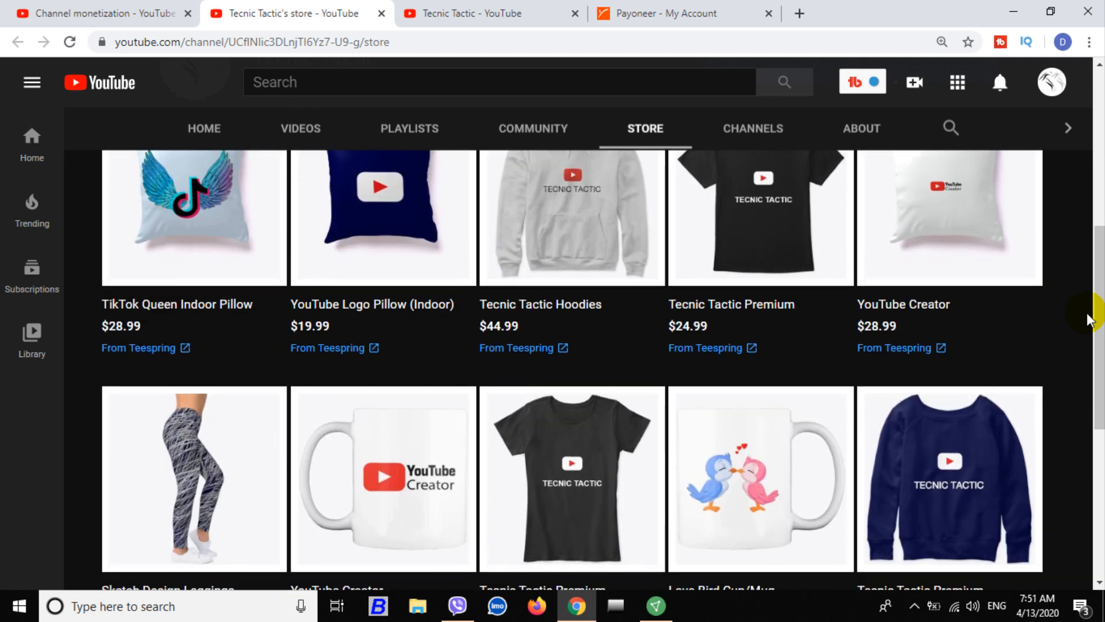
mouse_move(1021, 327)
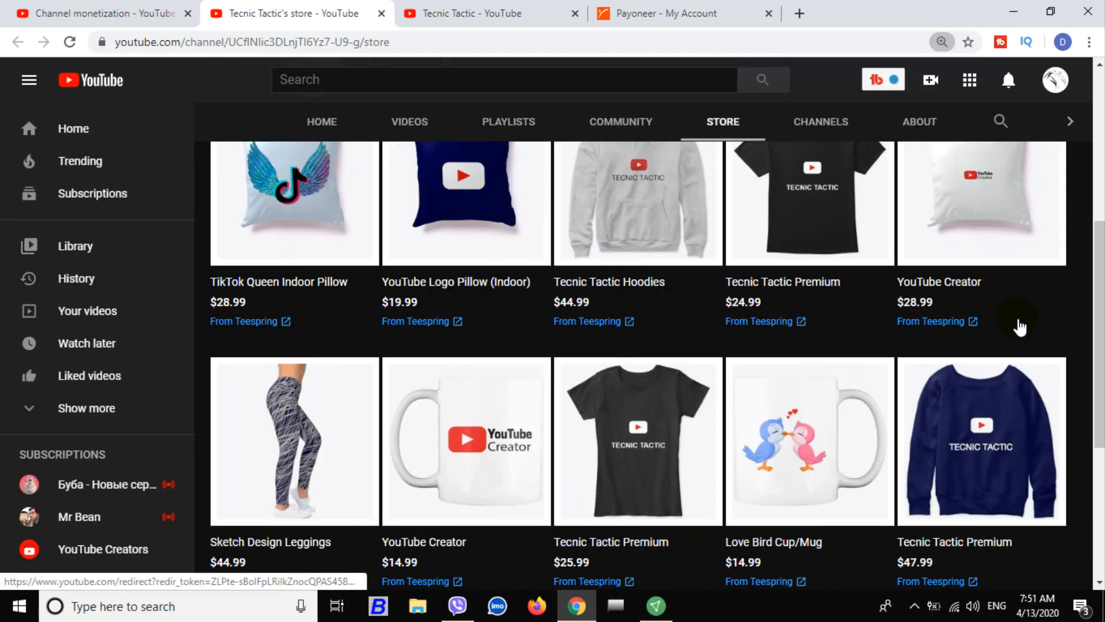
scroll(down, 3)
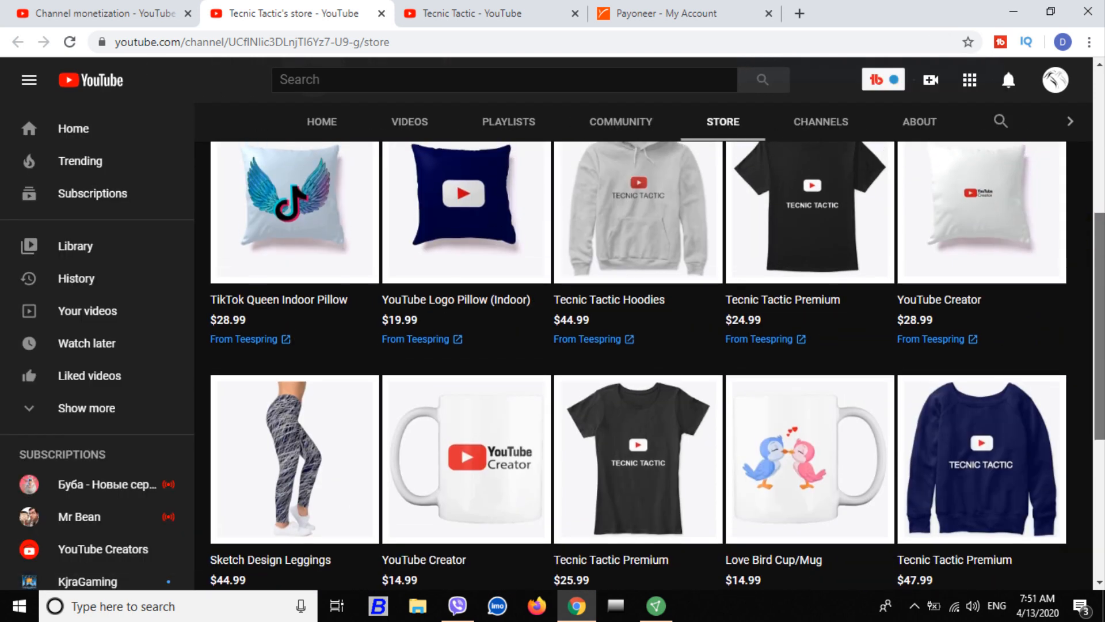
scroll(down, 3)
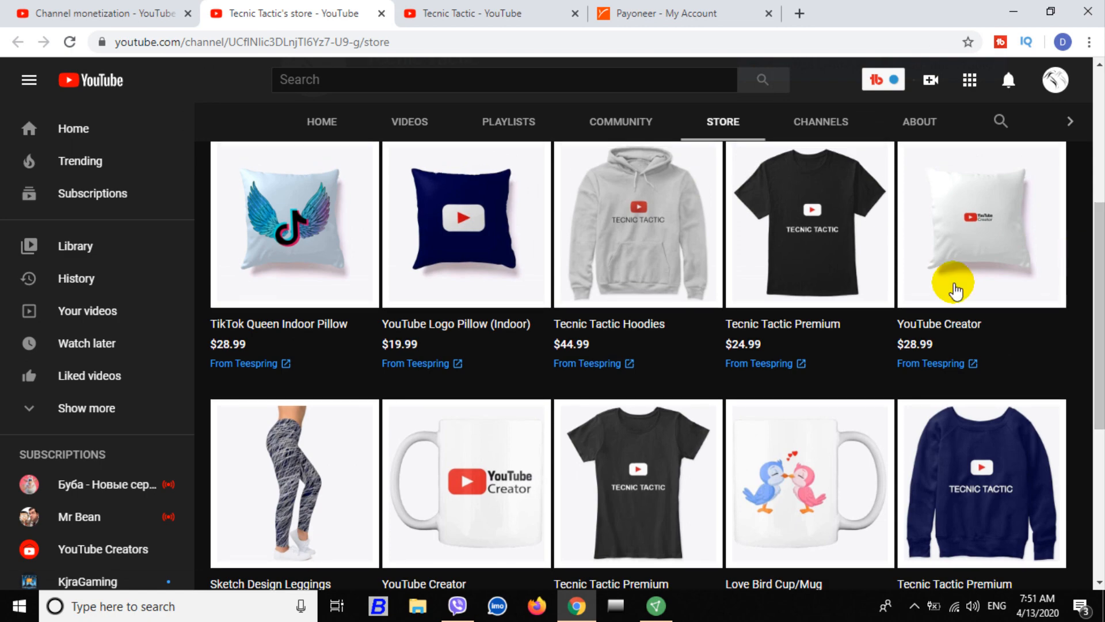
Snip the store's product grid and save it to the Desktop as PNG 'store-a'.
click(19, 606)
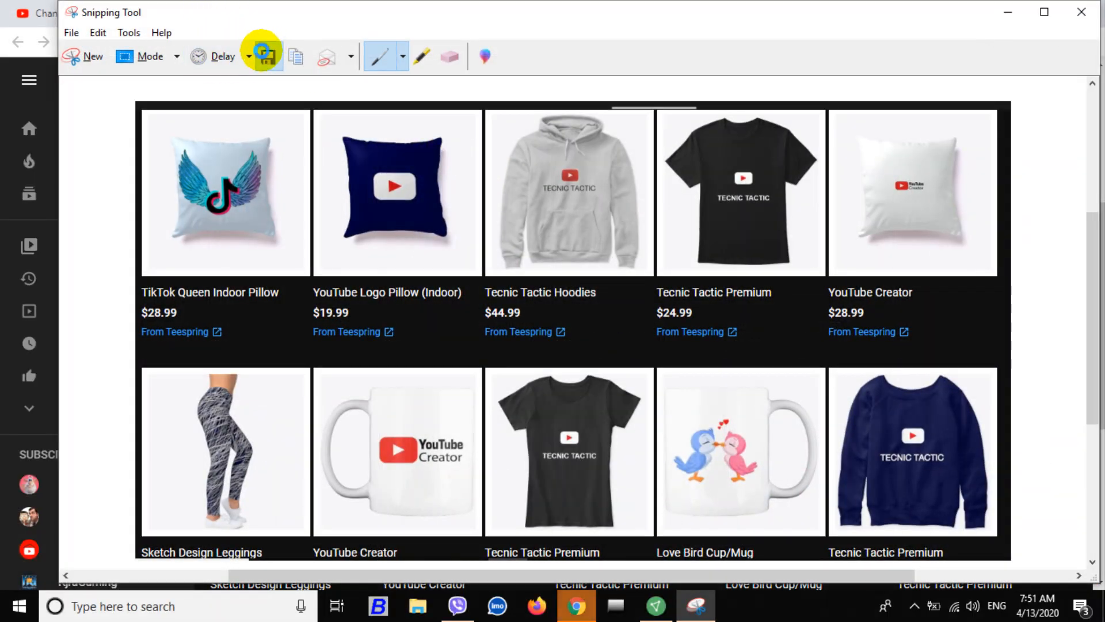
click(261, 56)
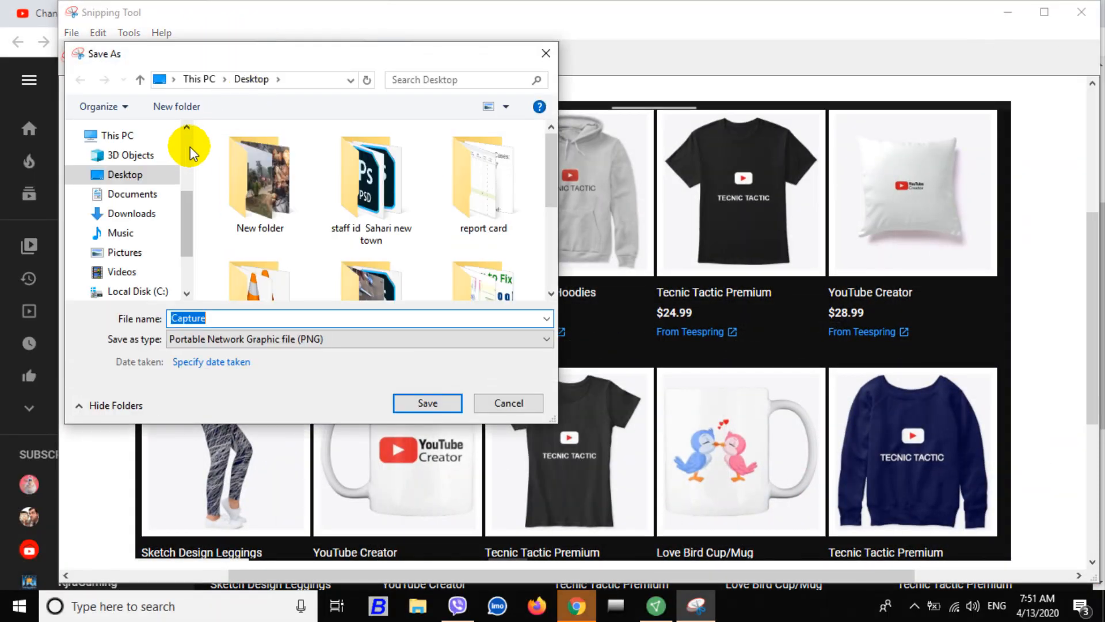
text(store-a)
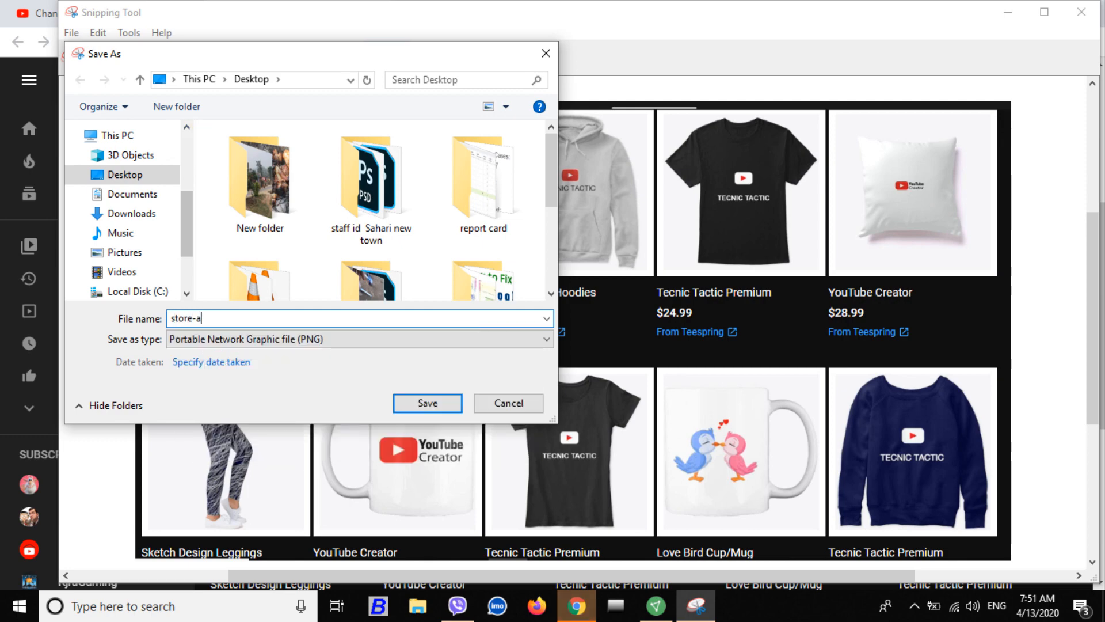
click(427, 403)
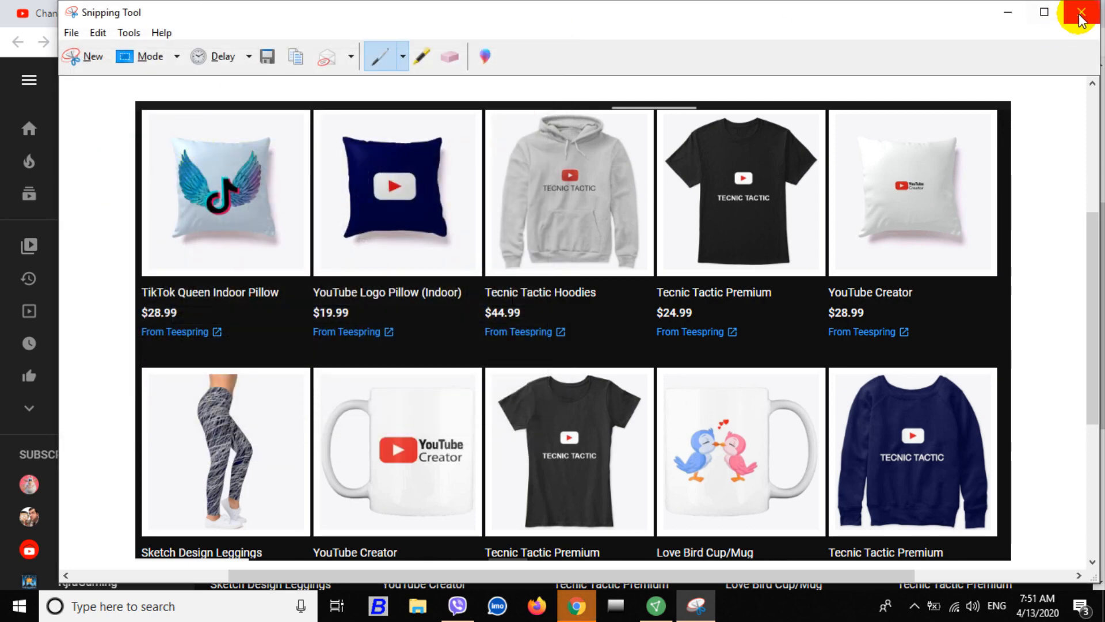
Attach store-a from the Desktop as the post image and publish the community post.
click(1081, 13)
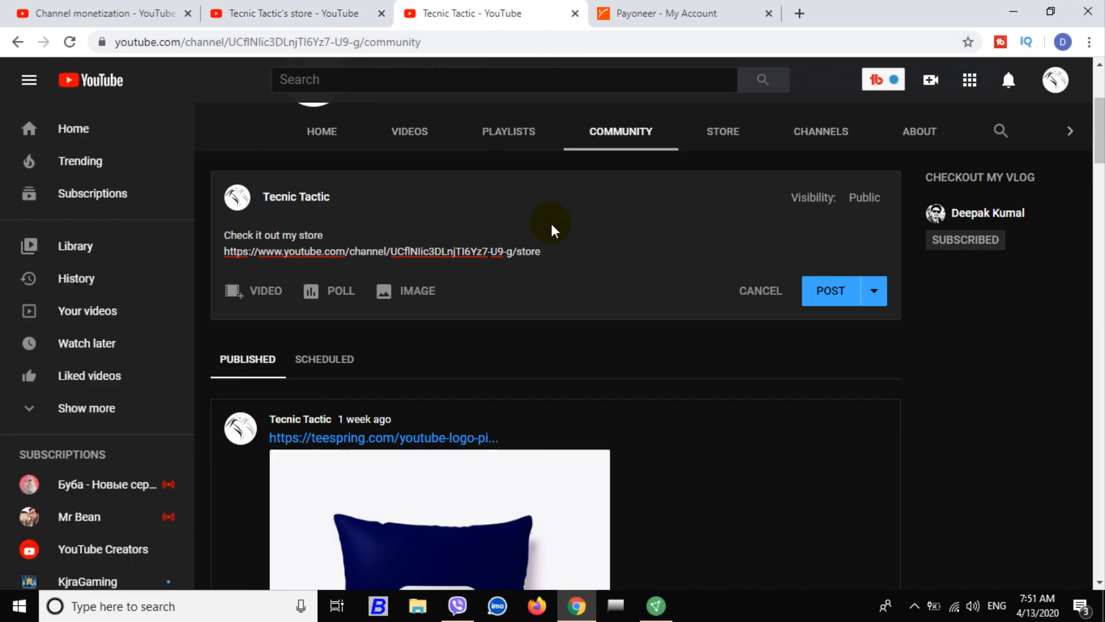
click(415, 290)
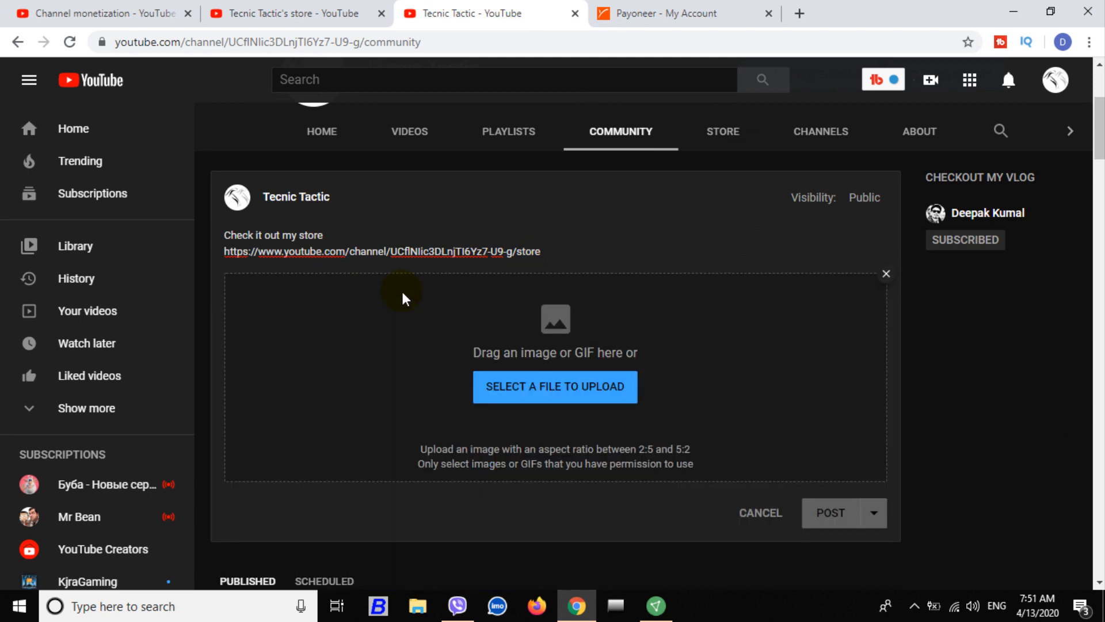
click(555, 387)
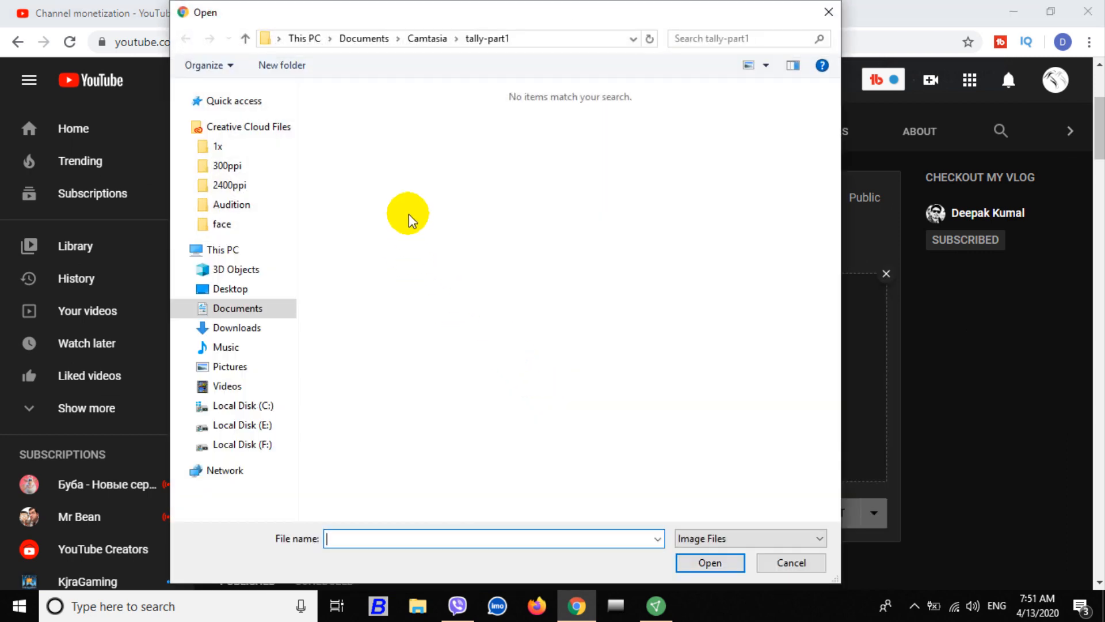
click(237, 308)
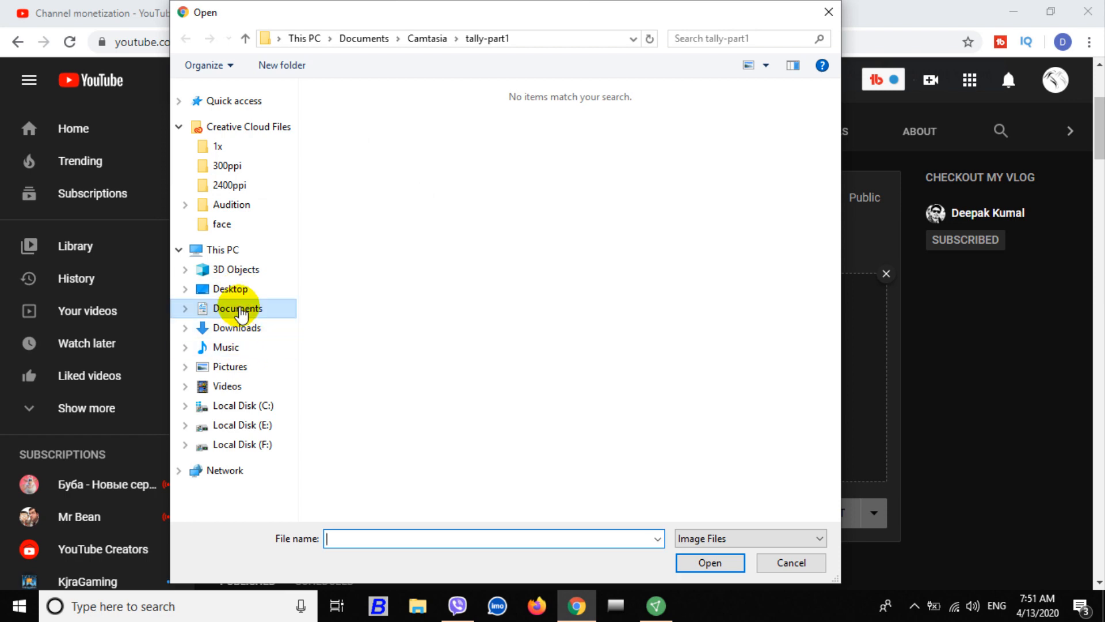
click(230, 288)
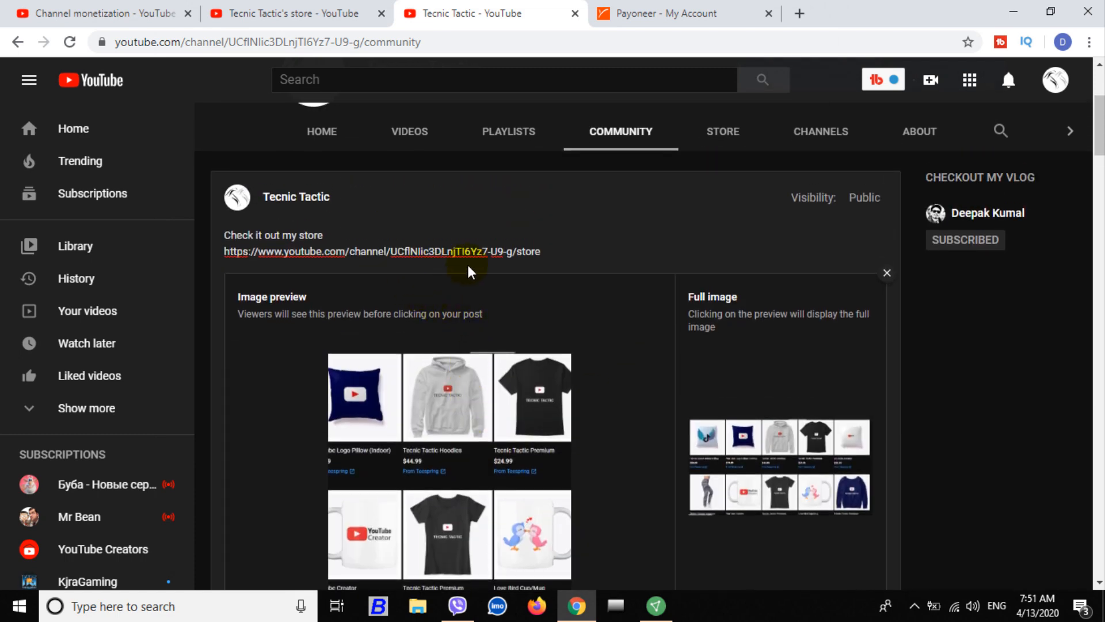
scroll(down, 3)
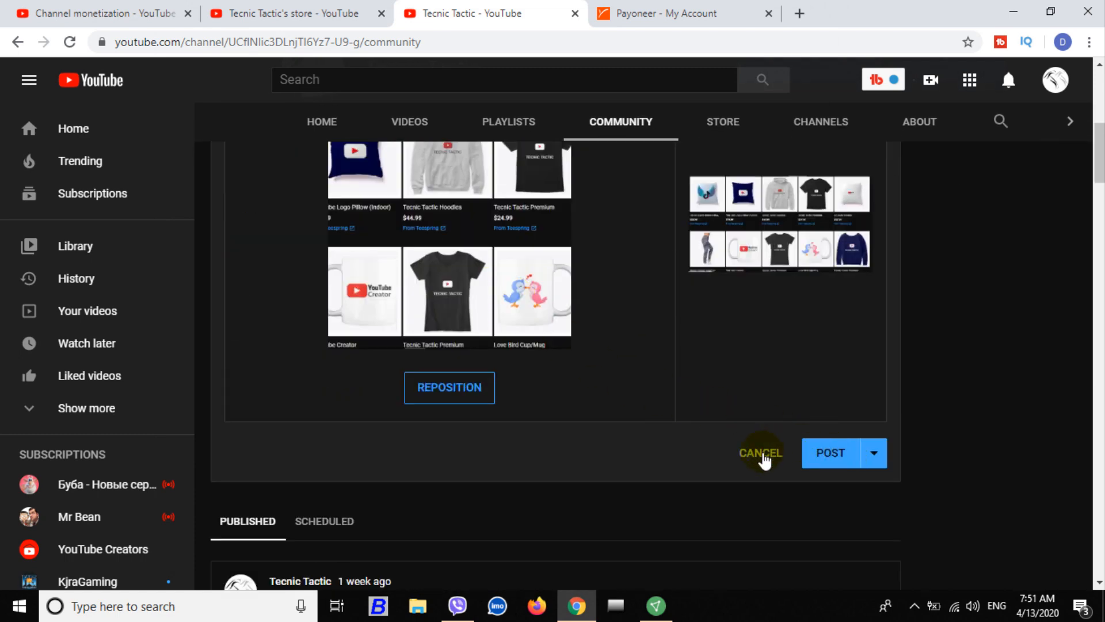
click(760, 453)
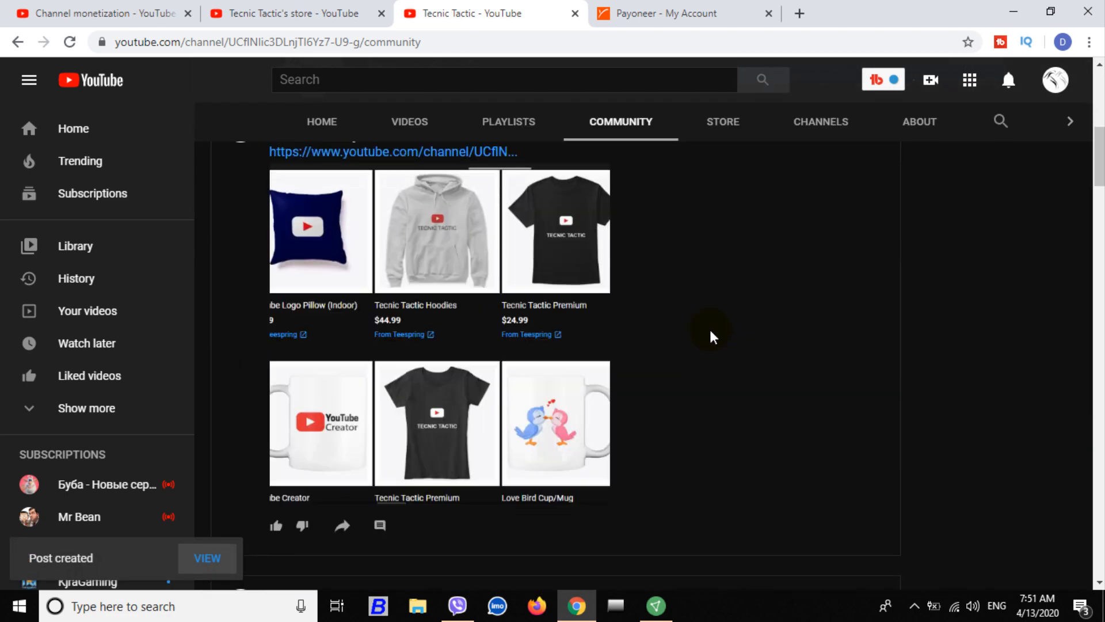
mouse_move(456, 296)
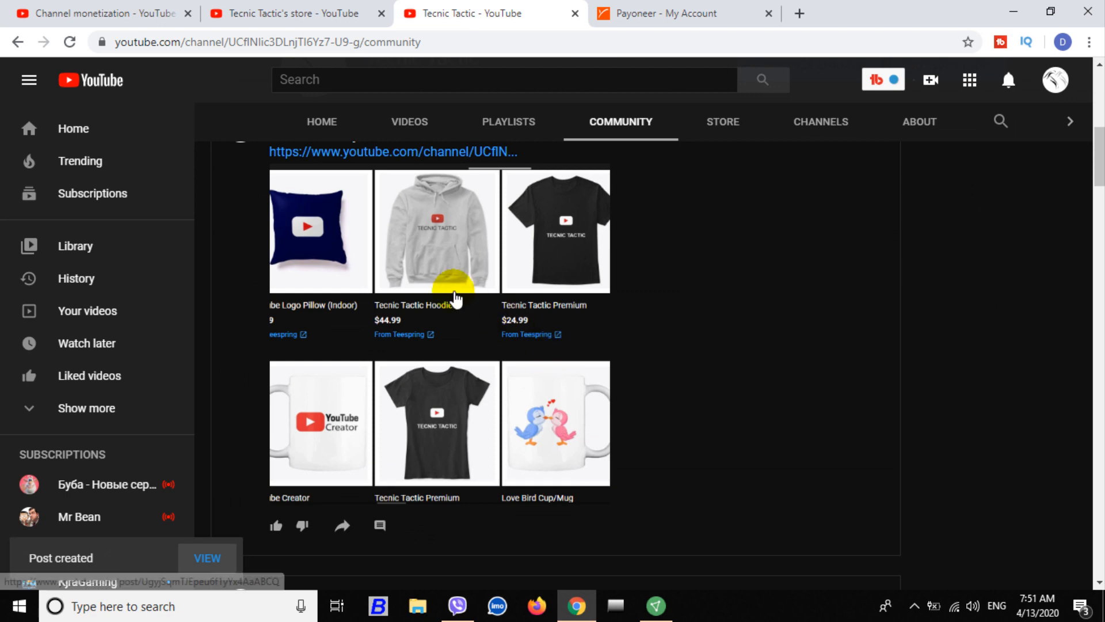
Return to Studio's merchandise page showing the $44.99 March 2020 revenue and items on display.
scroll(up, 3)
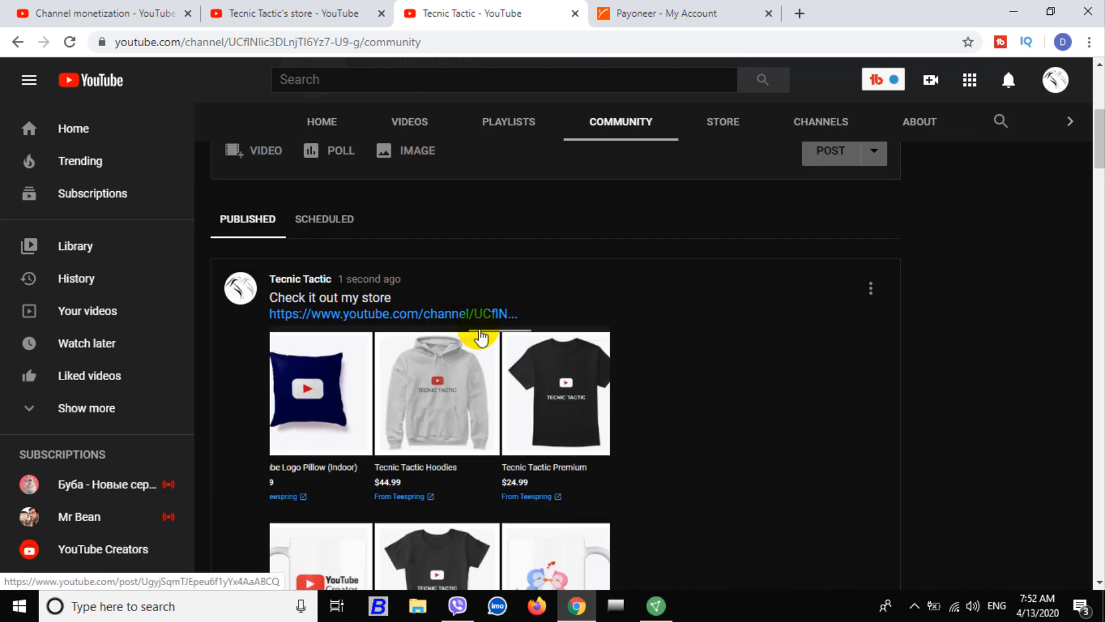
click(102, 12)
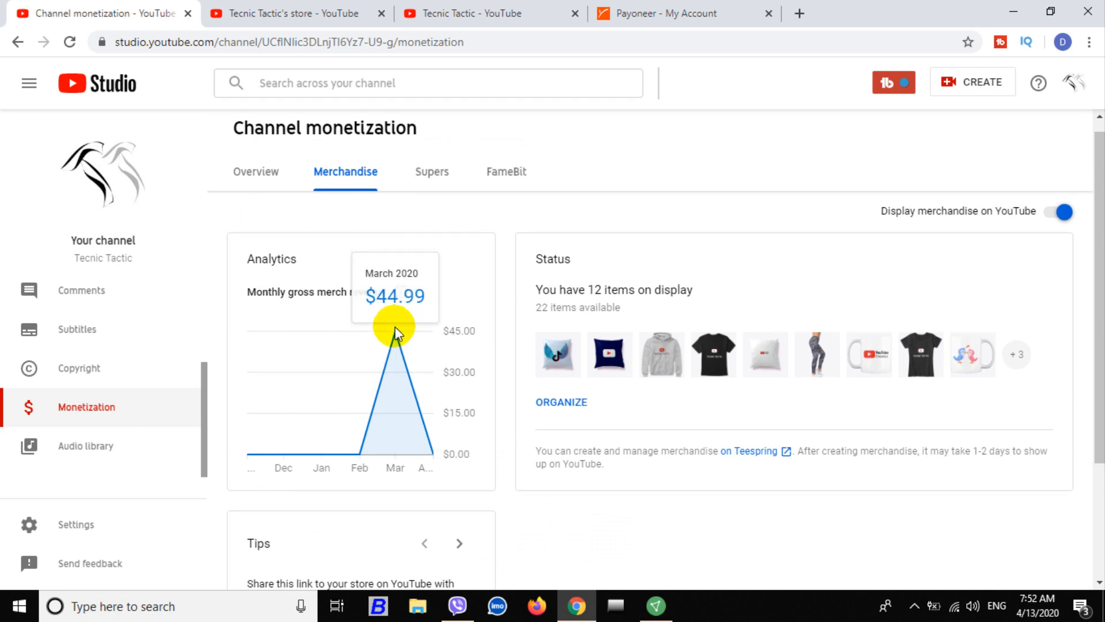
mouse_move(747, 454)
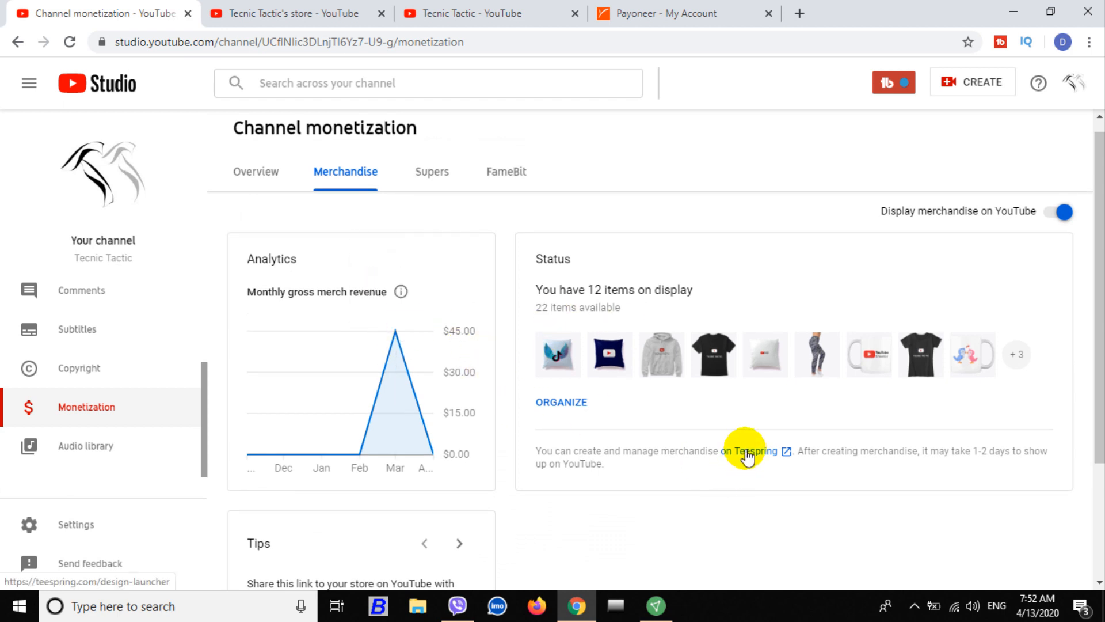
Open Teespring and browse the product launcher's apparel, home decor and accessories before the homepage.
click(748, 455)
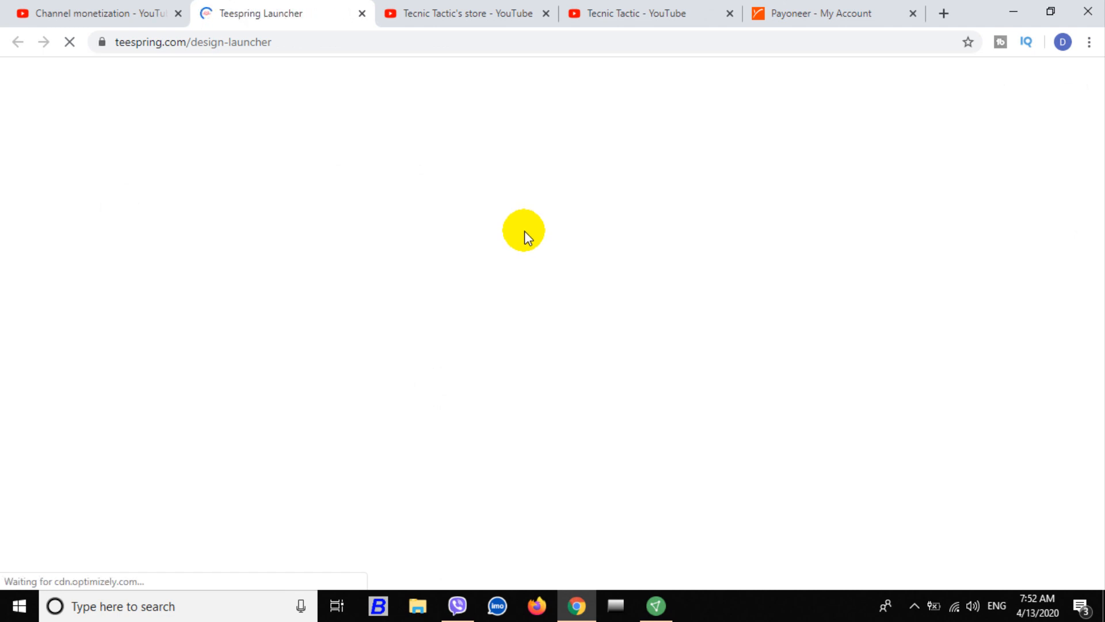
mouse_move(774, 273)
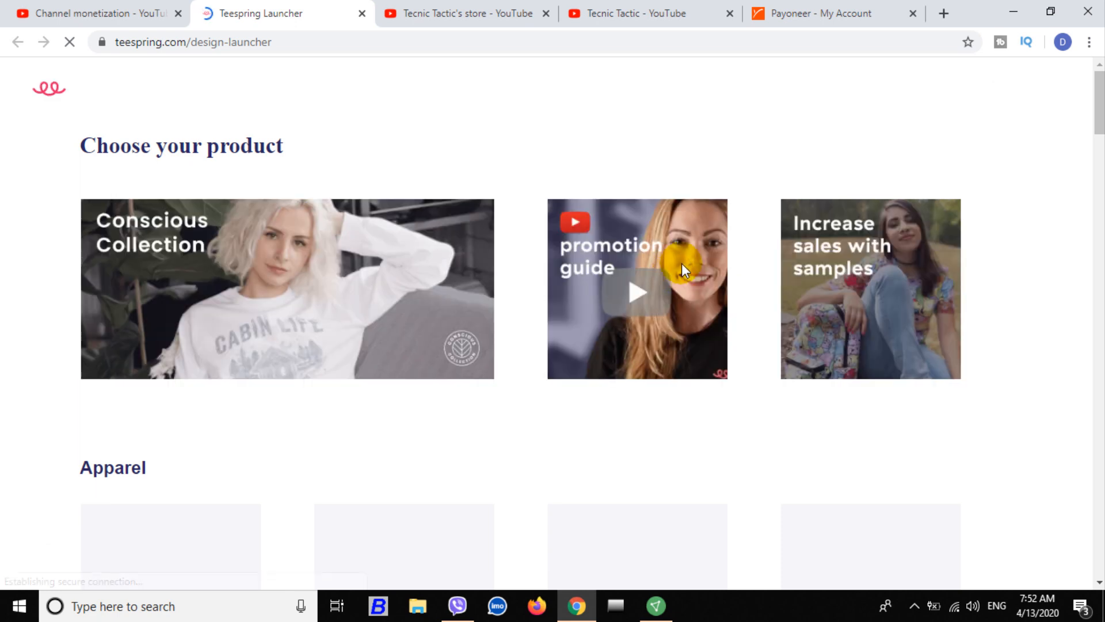
scroll(down, 3)
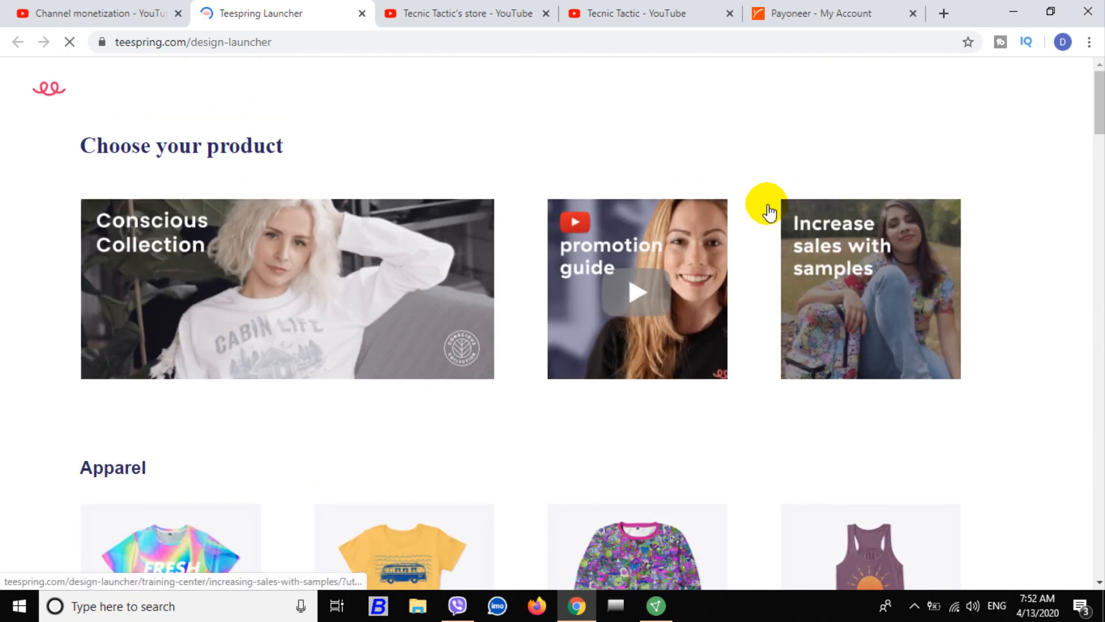
scroll(down, 3)
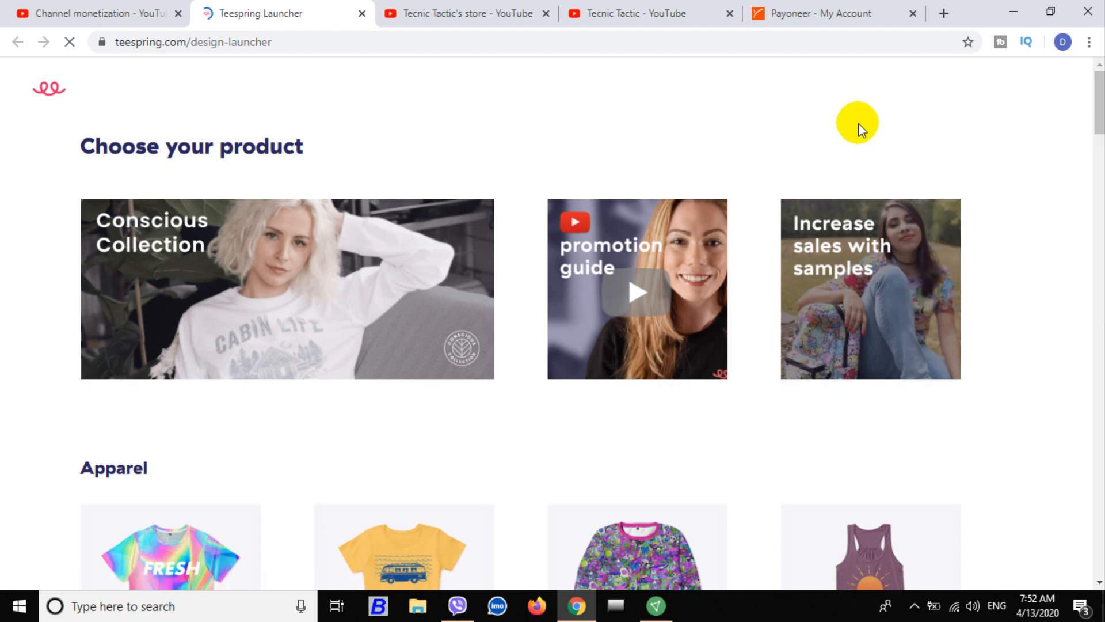
scroll(down, 3)
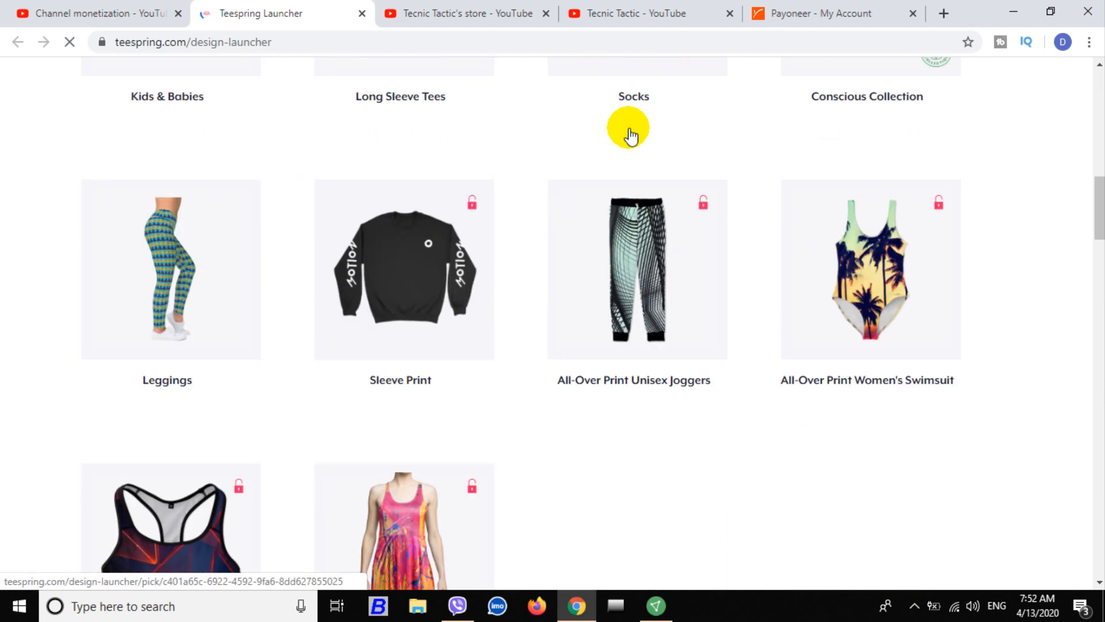
scroll(down, 3)
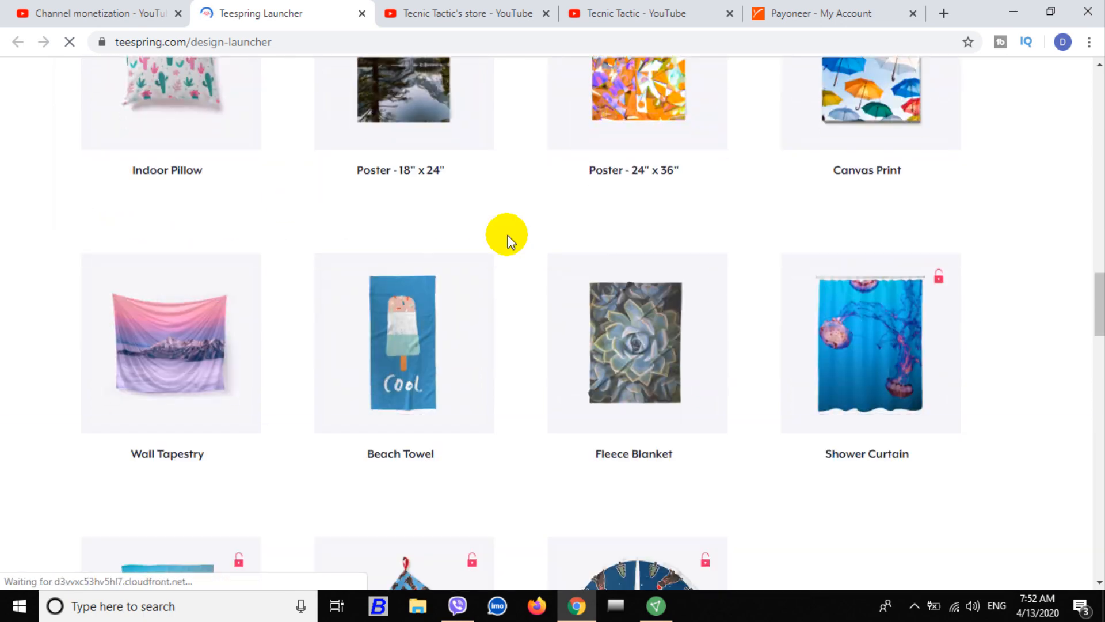
scroll(down, 3)
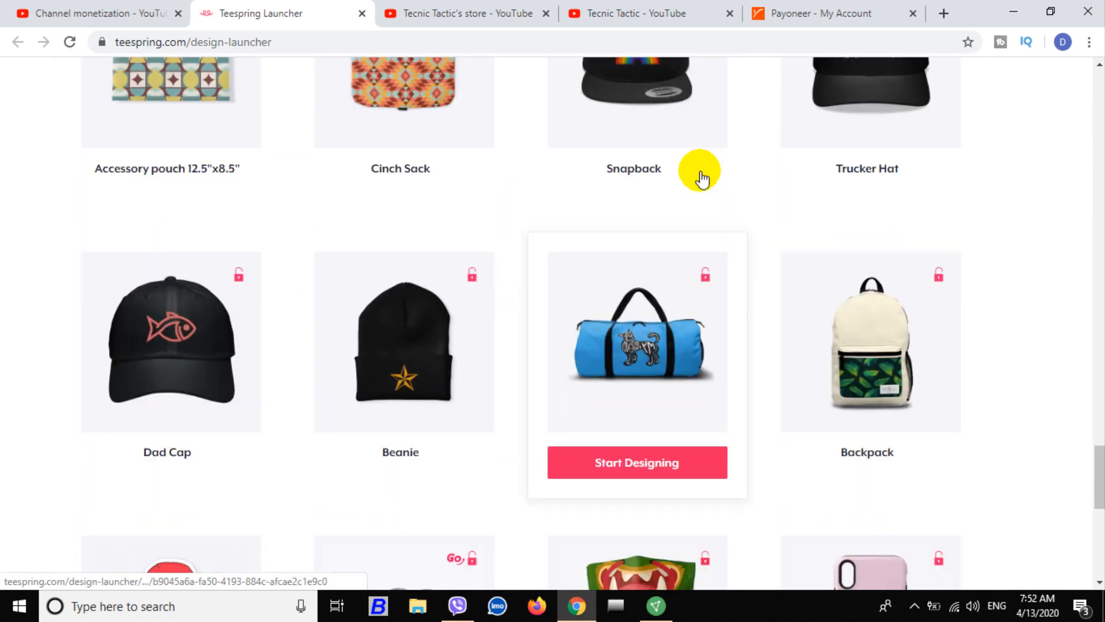
scroll(up, 3)
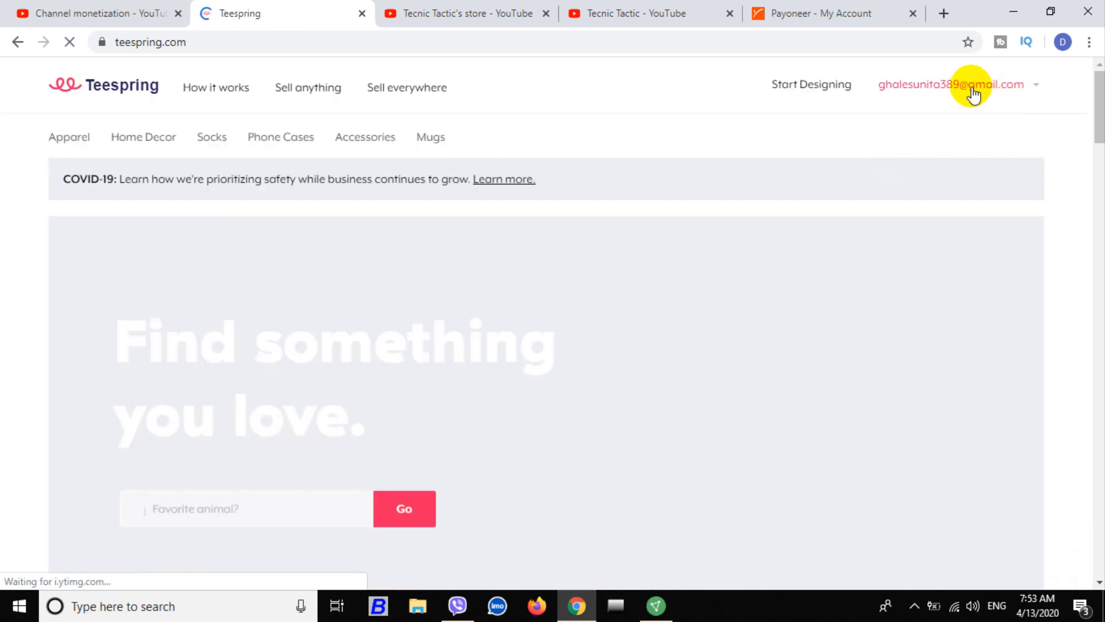
Review the Teespring dashboard's all-time analytics: 1 product sold, $16 total profit.
click(951, 85)
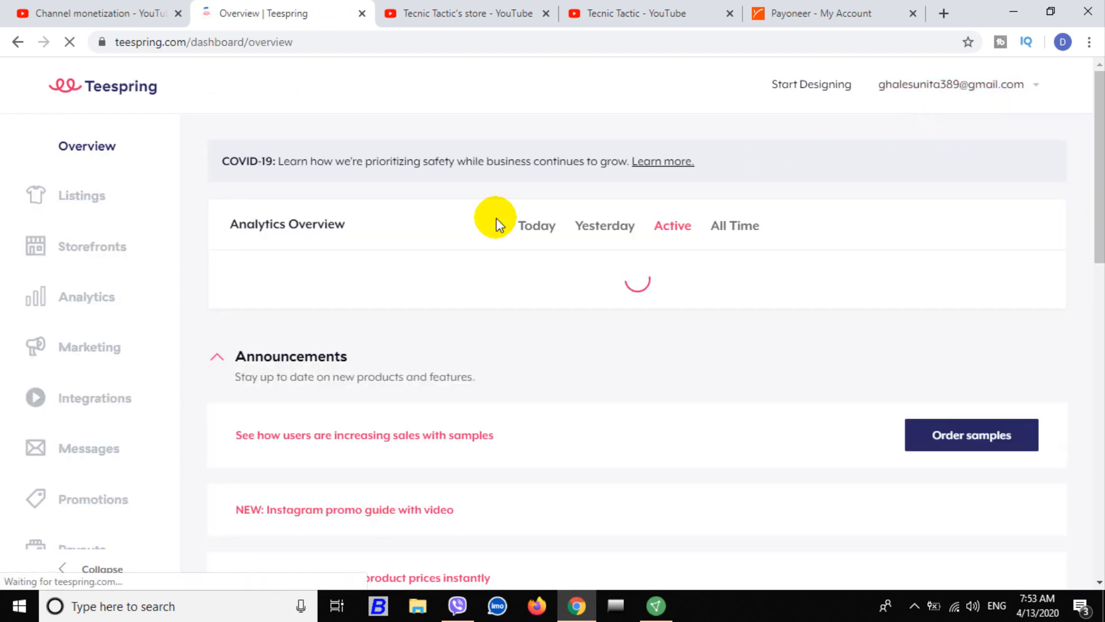
scroll(down, 3)
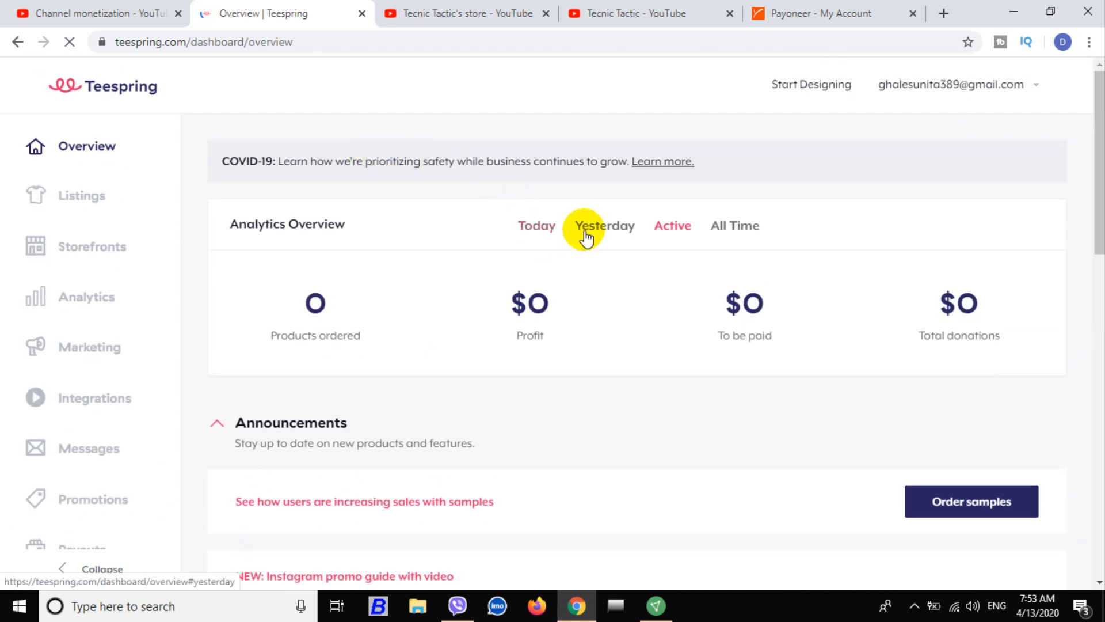
click(734, 225)
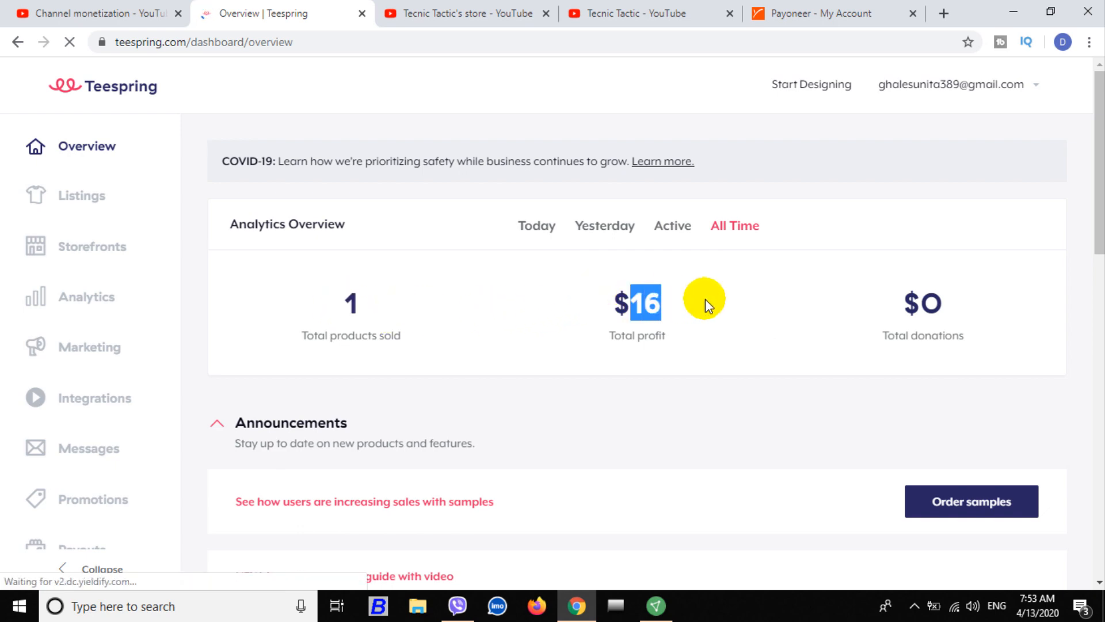
scroll(down, 3)
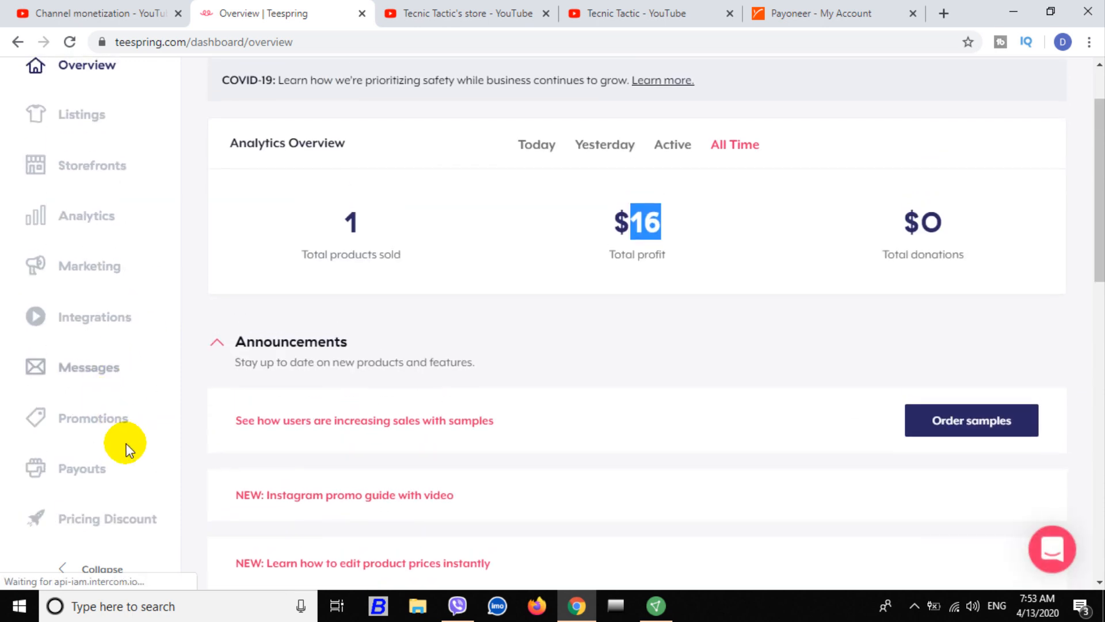
scroll(down, 3)
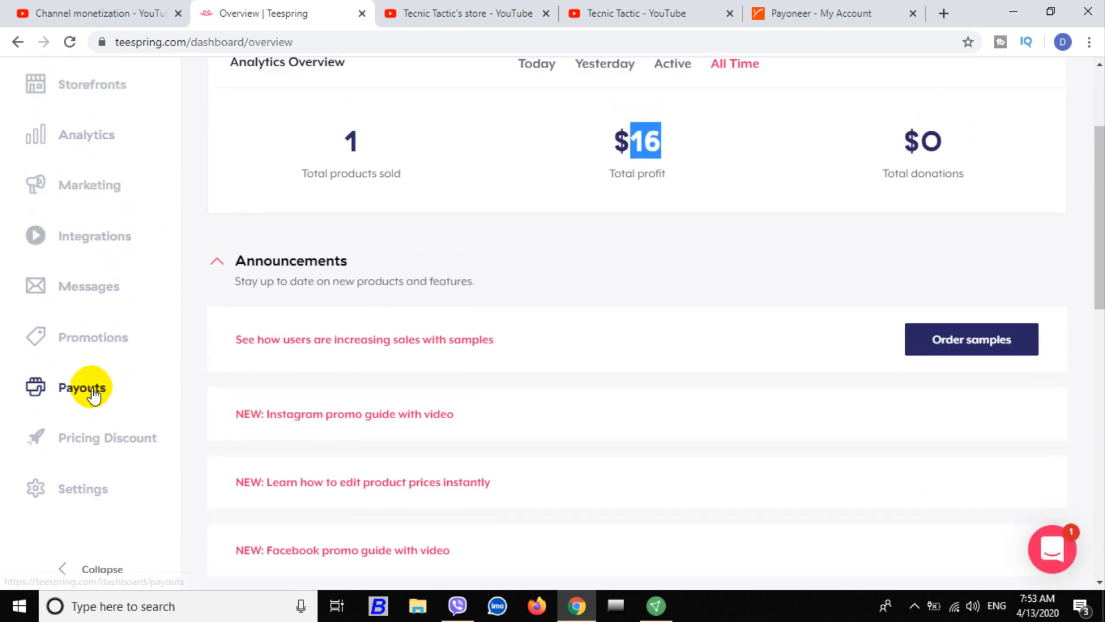
Open Teespring Payouts and scroll to the $15.82 Payoneer payout request in the history.
click(82, 386)
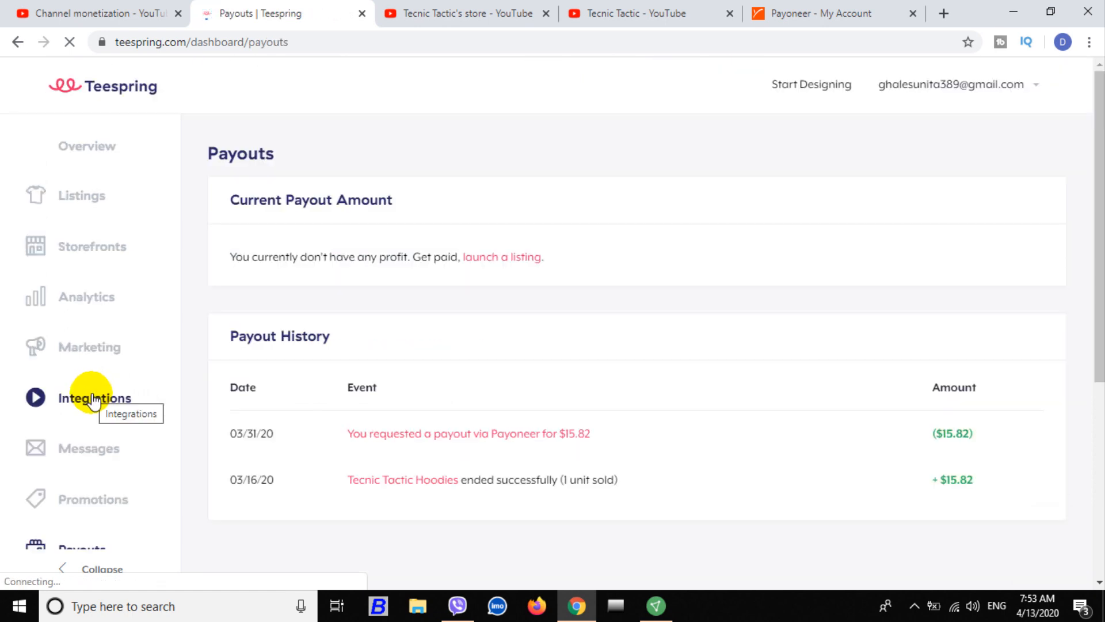
scroll(down, 3)
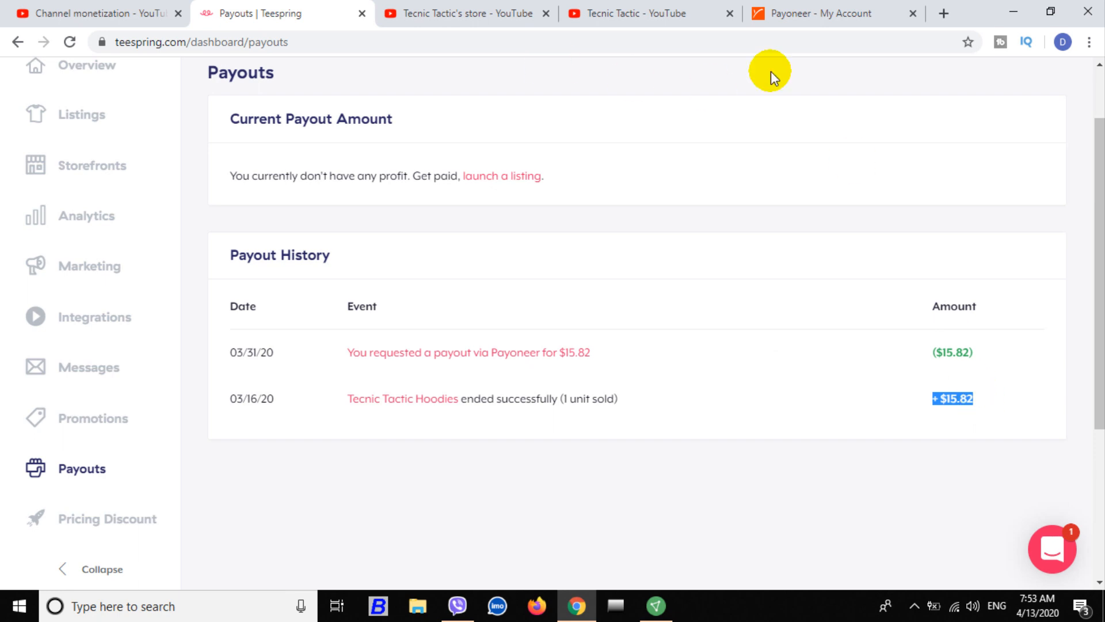
View the completed 15.82 USD Teespring payout in Payoneer, then return to the community post.
click(832, 13)
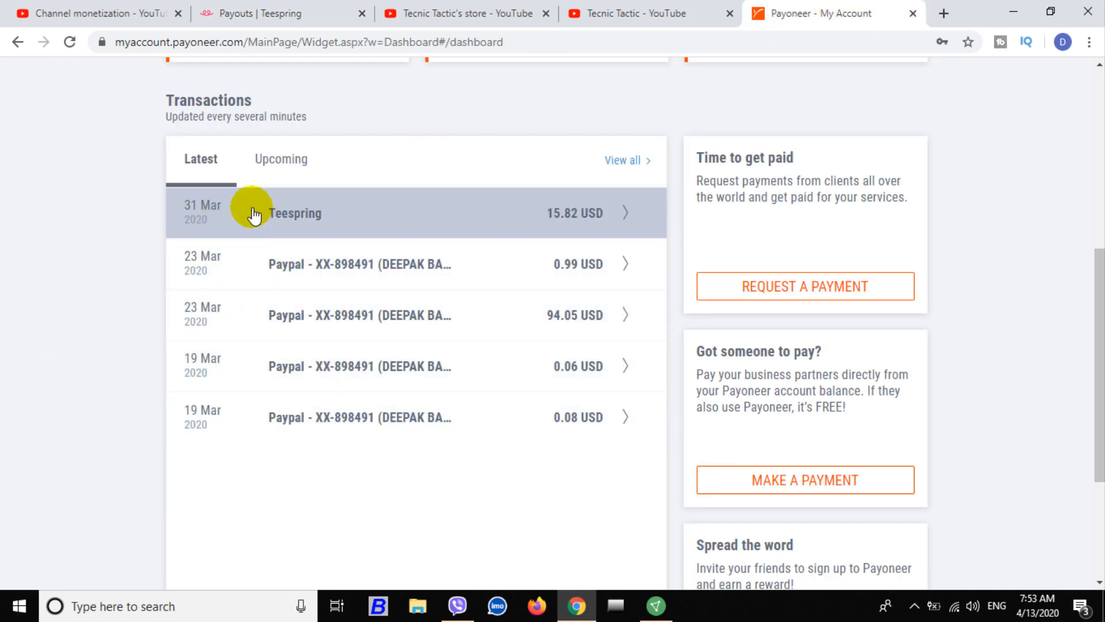
mouse_move(584, 216)
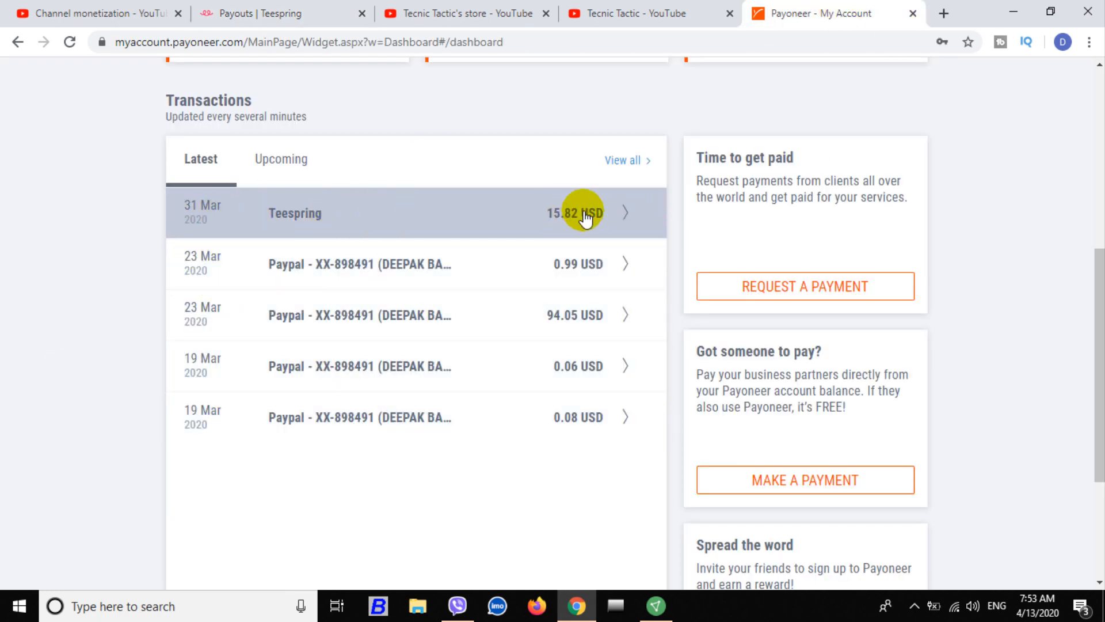
mouse_move(372, 224)
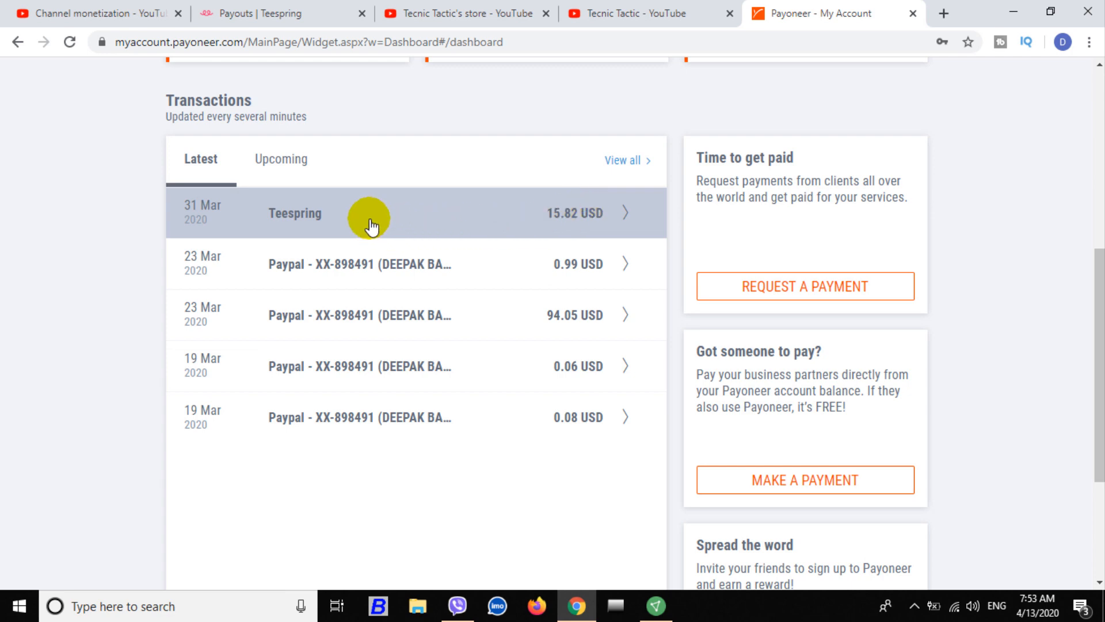
click(371, 213)
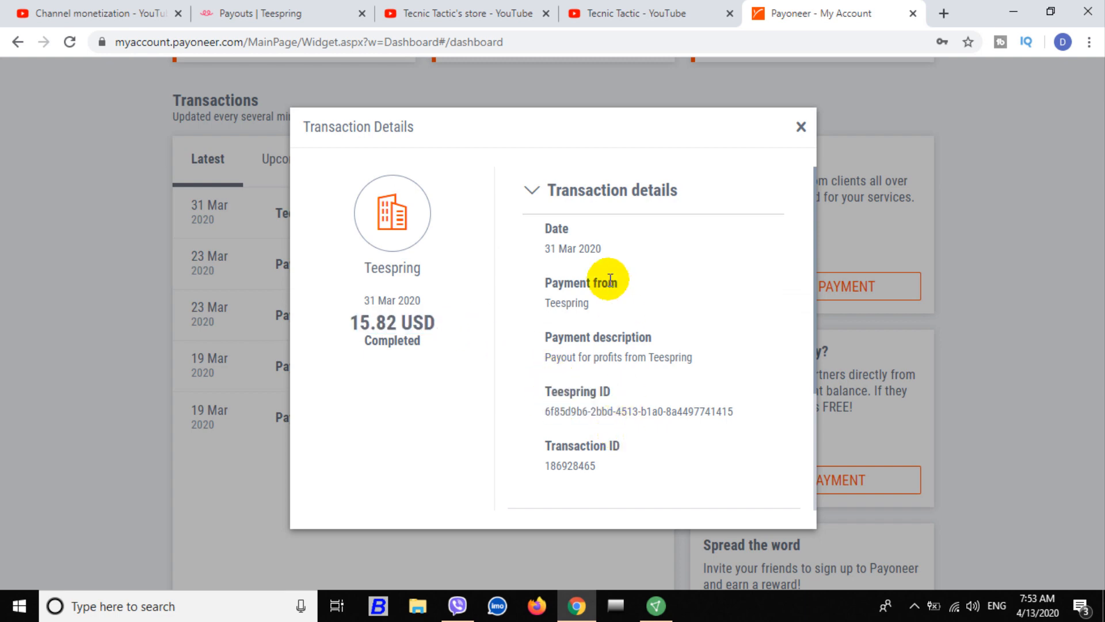
double_click(566, 302)
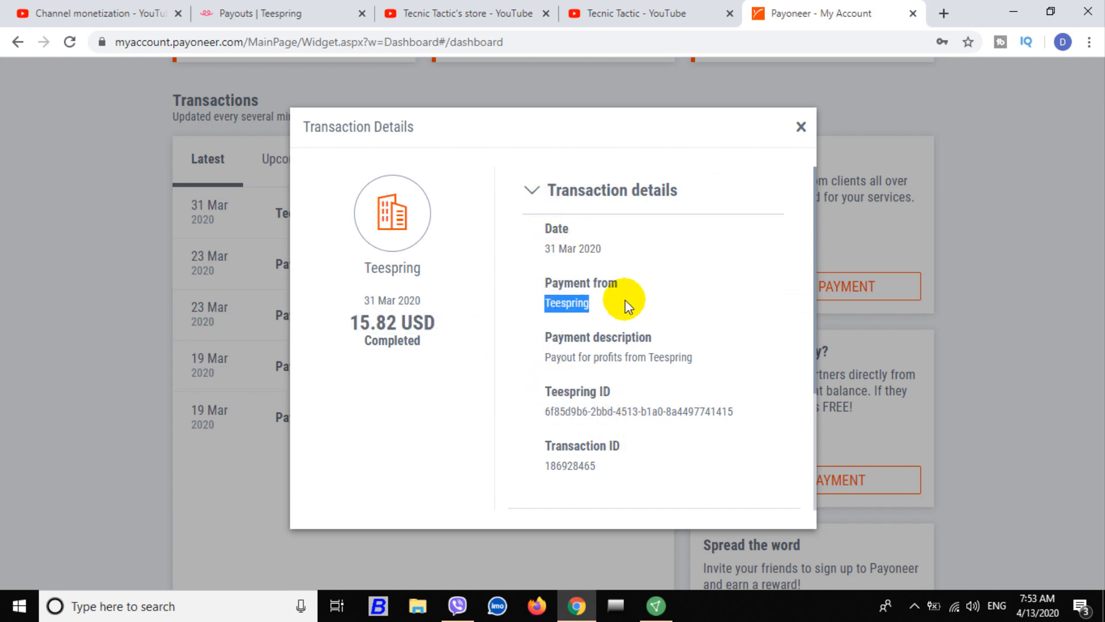
click(800, 127)
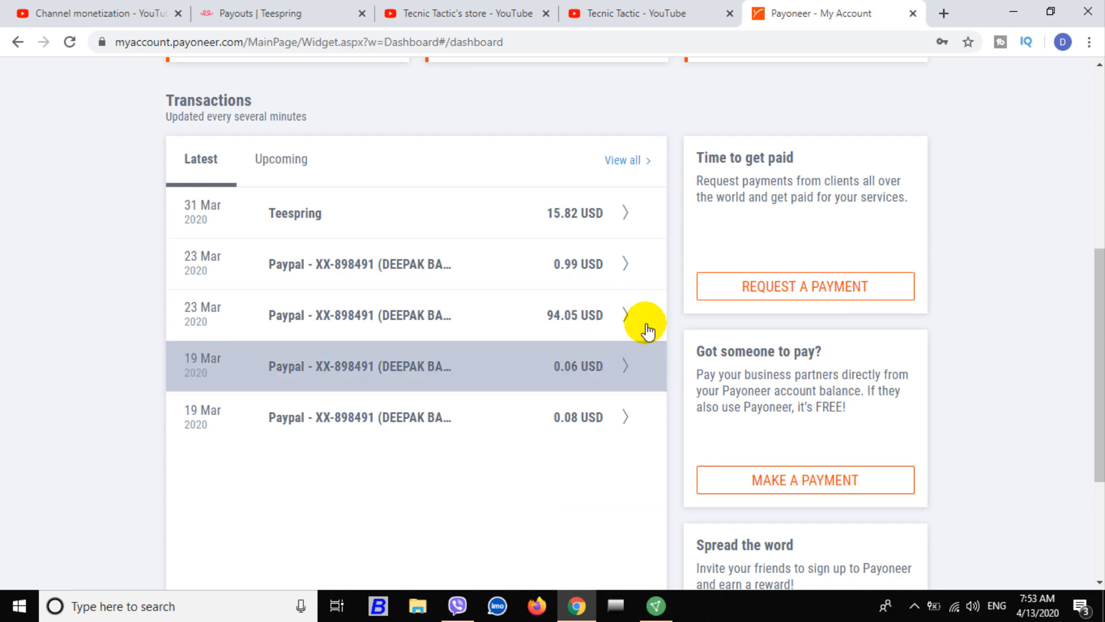
click(99, 13)
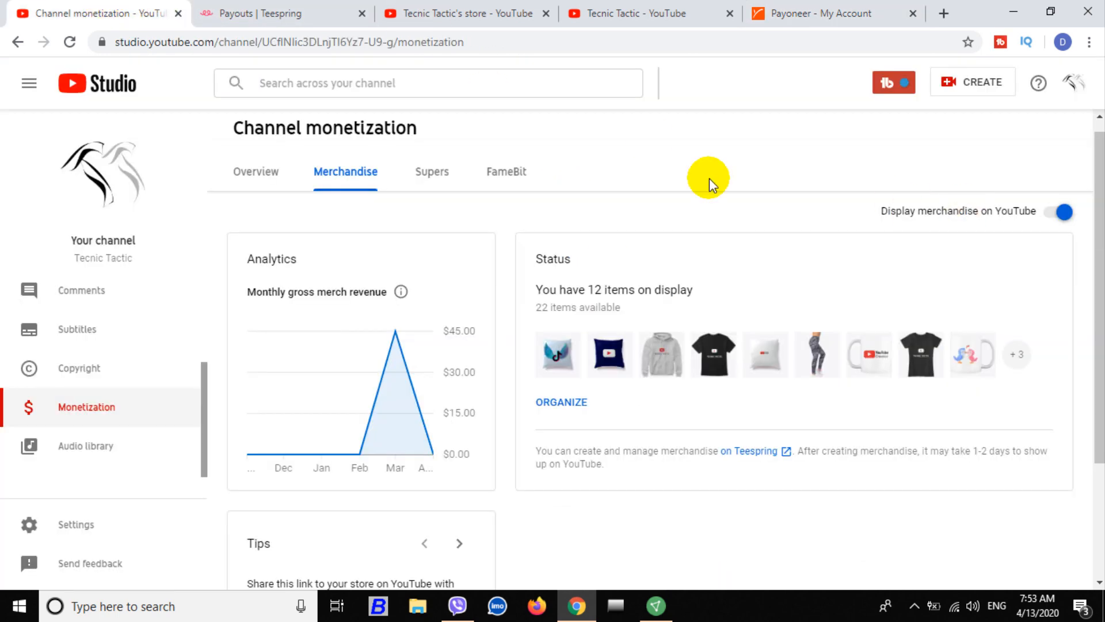
mouse_move(641, 12)
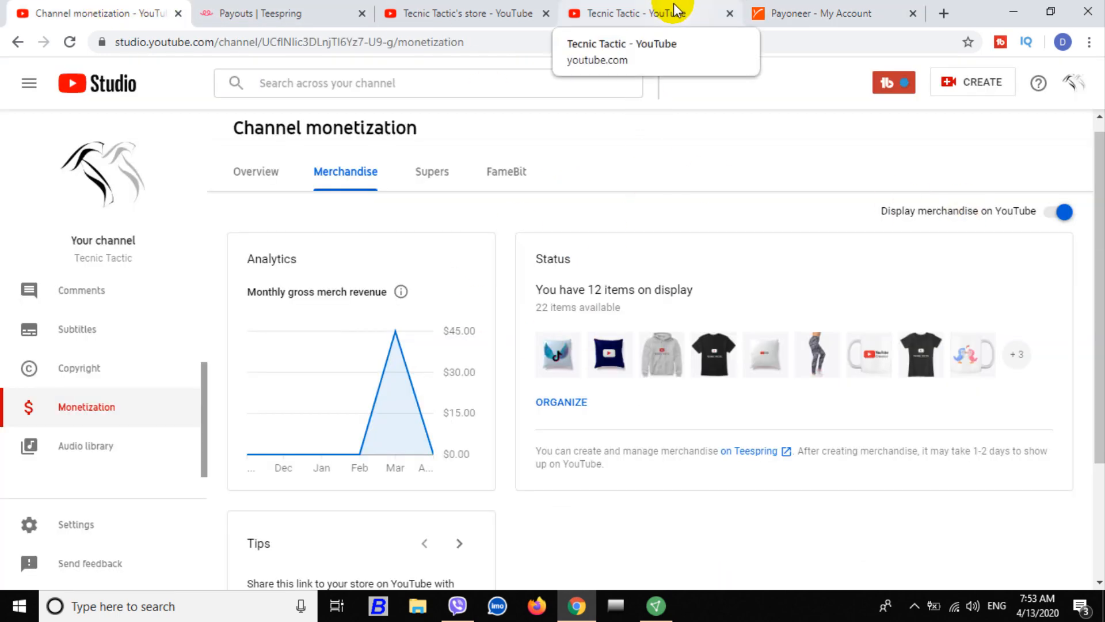
click(627, 13)
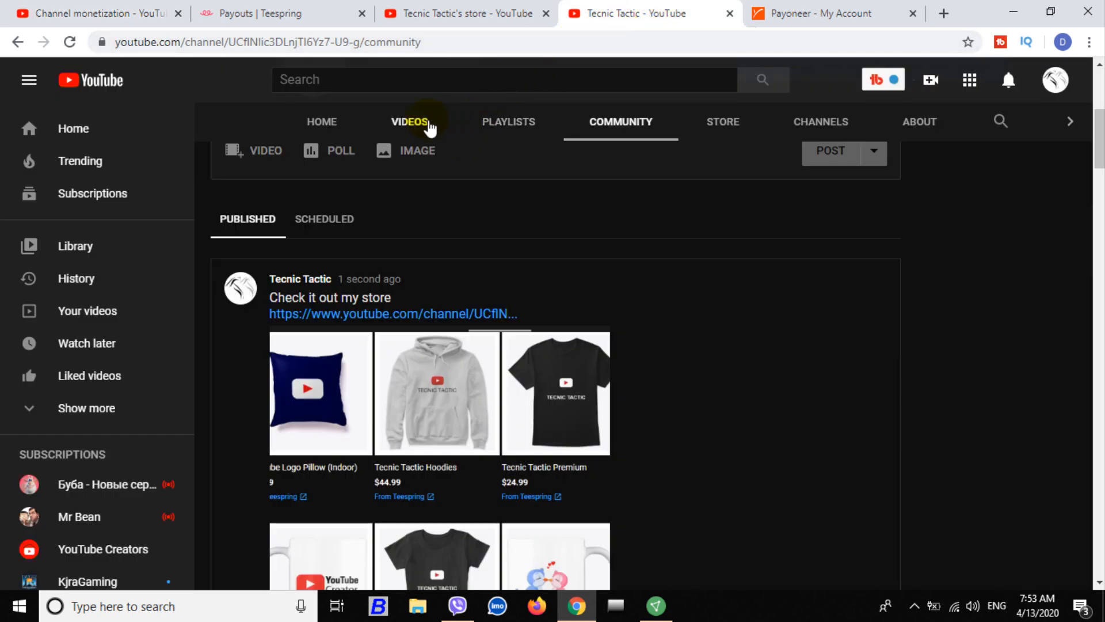
Play the Facebook monetization video from Videos and browse its Teespring merchandise shelf.
click(408, 121)
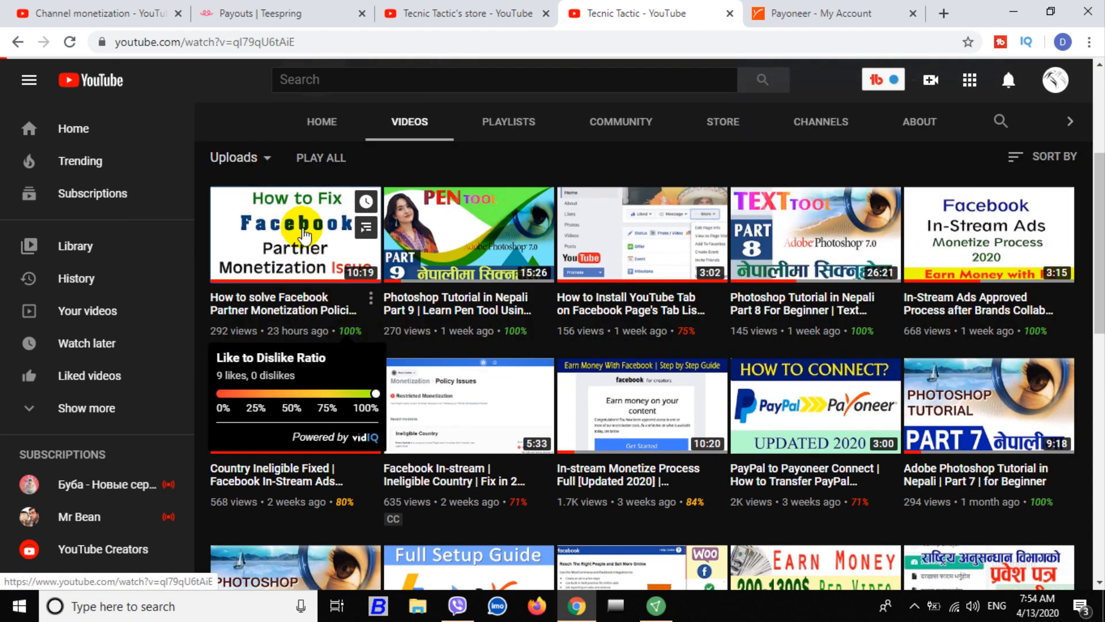
click(295, 233)
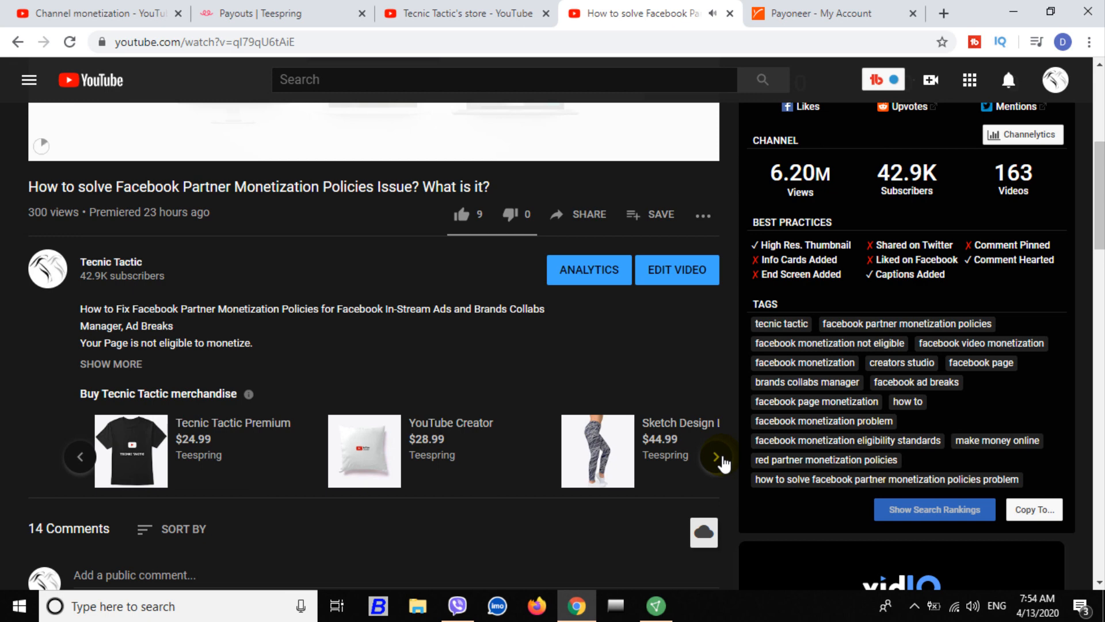
click(716, 456)
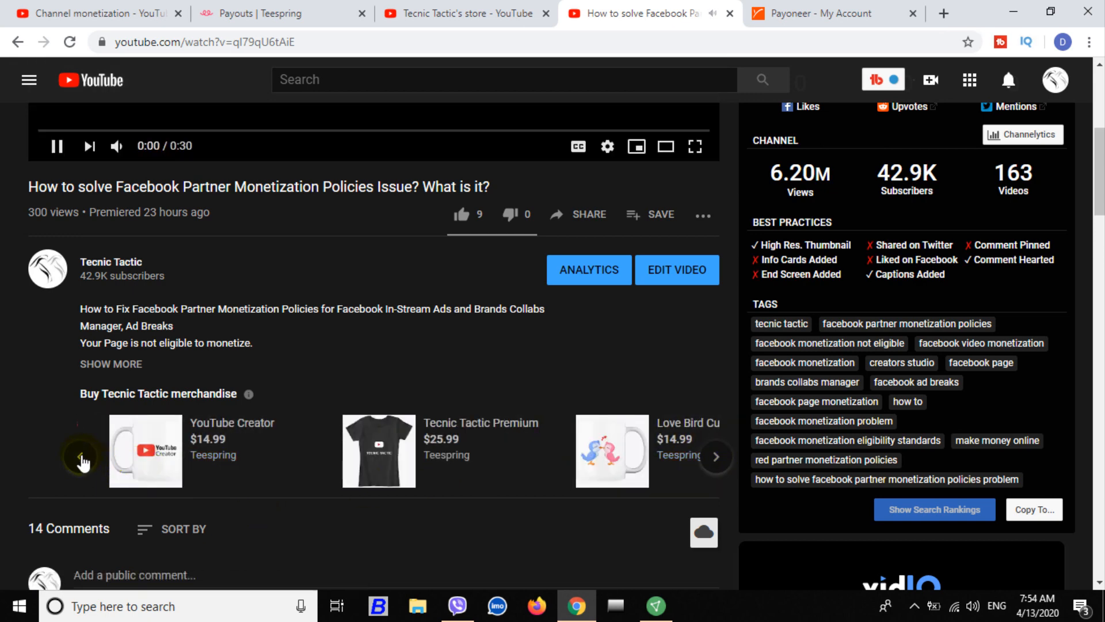
scroll(down, 3)
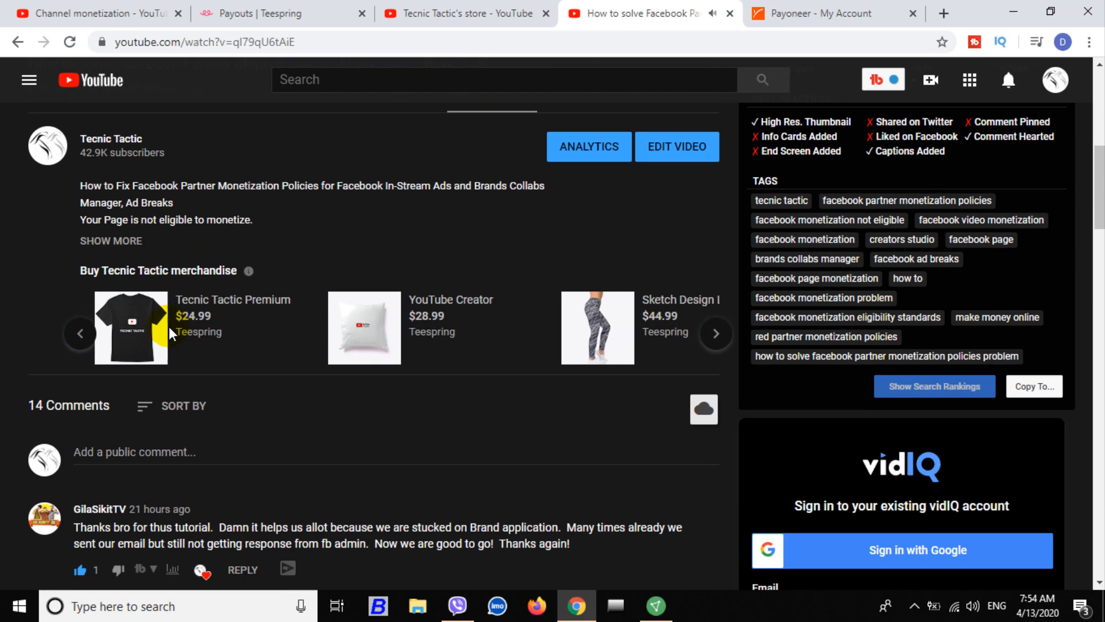
scroll(up, 3)
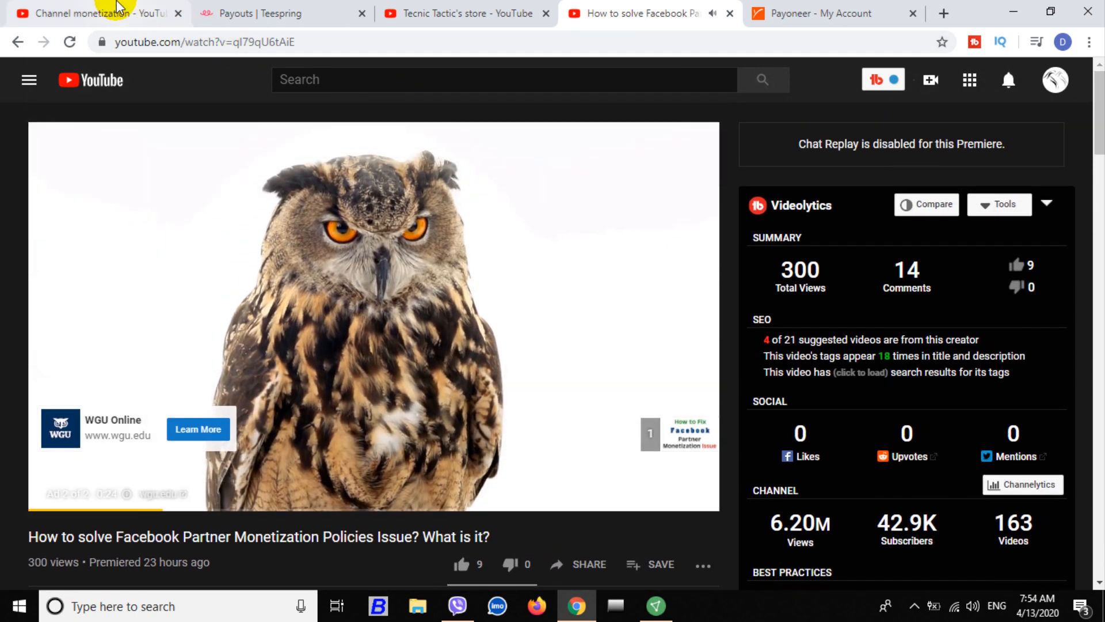
Glance at Studio's merchandise page, then open the Tecnic Tactic channel from the video page.
click(92, 13)
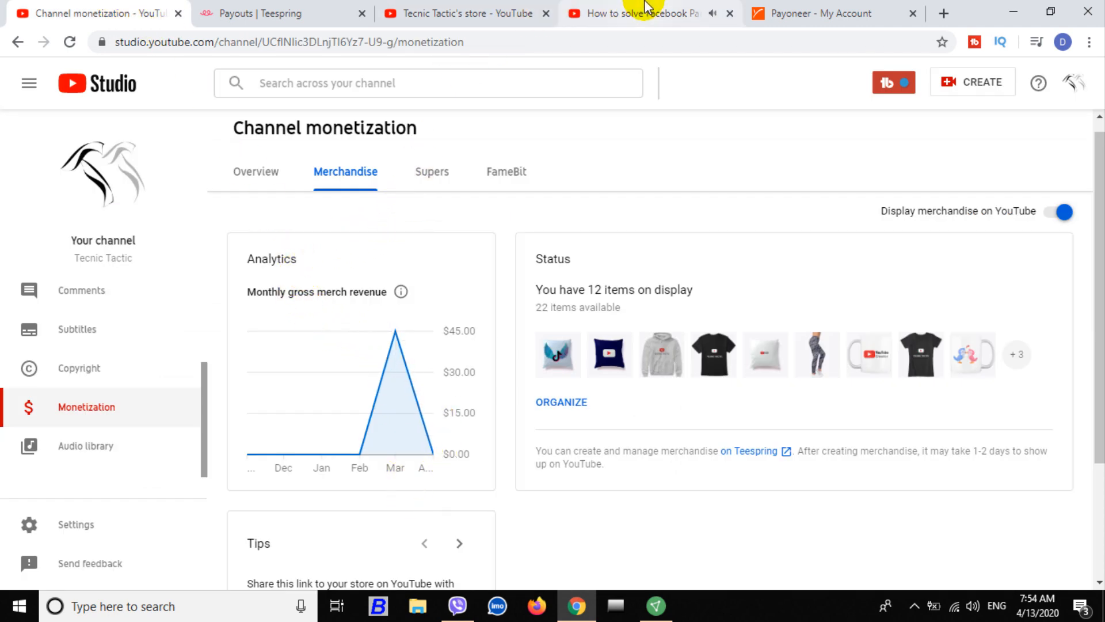
click(632, 13)
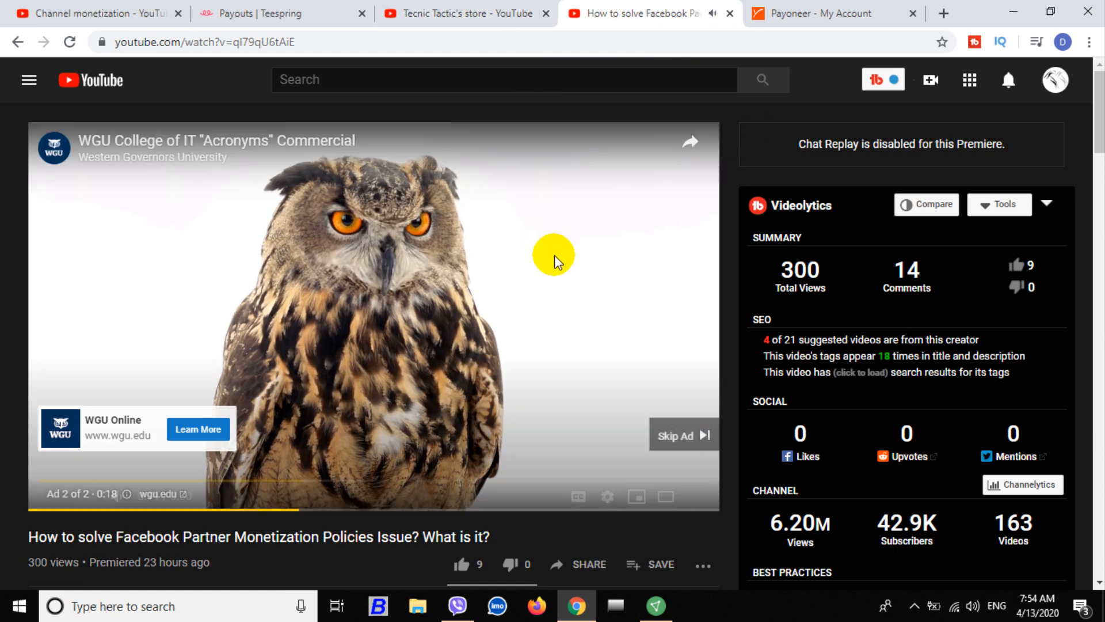
scroll(down, 3)
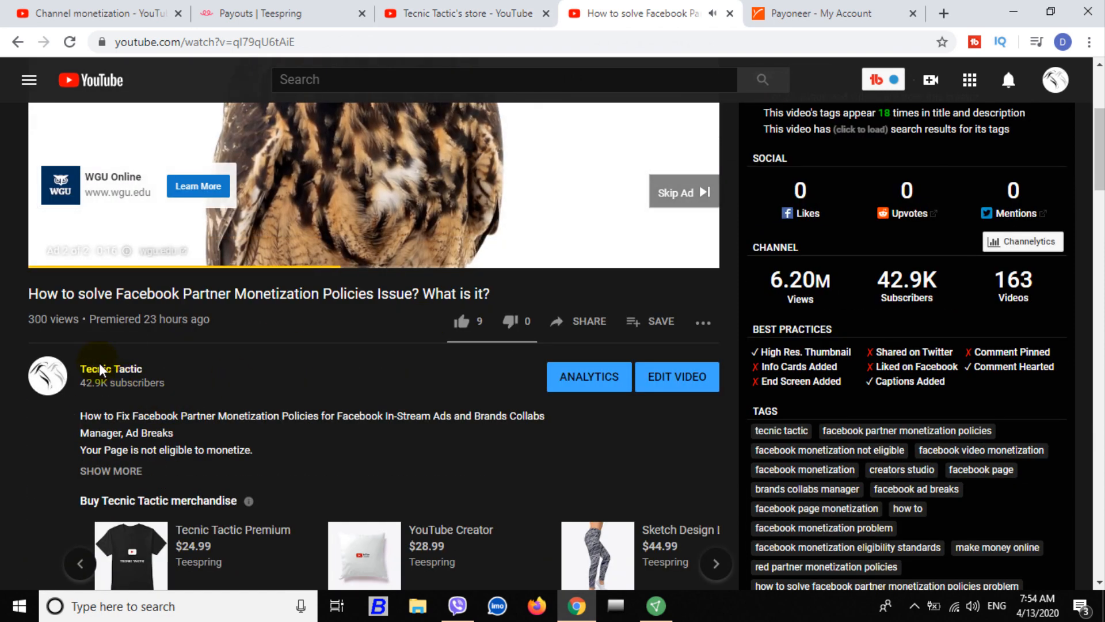
click(110, 368)
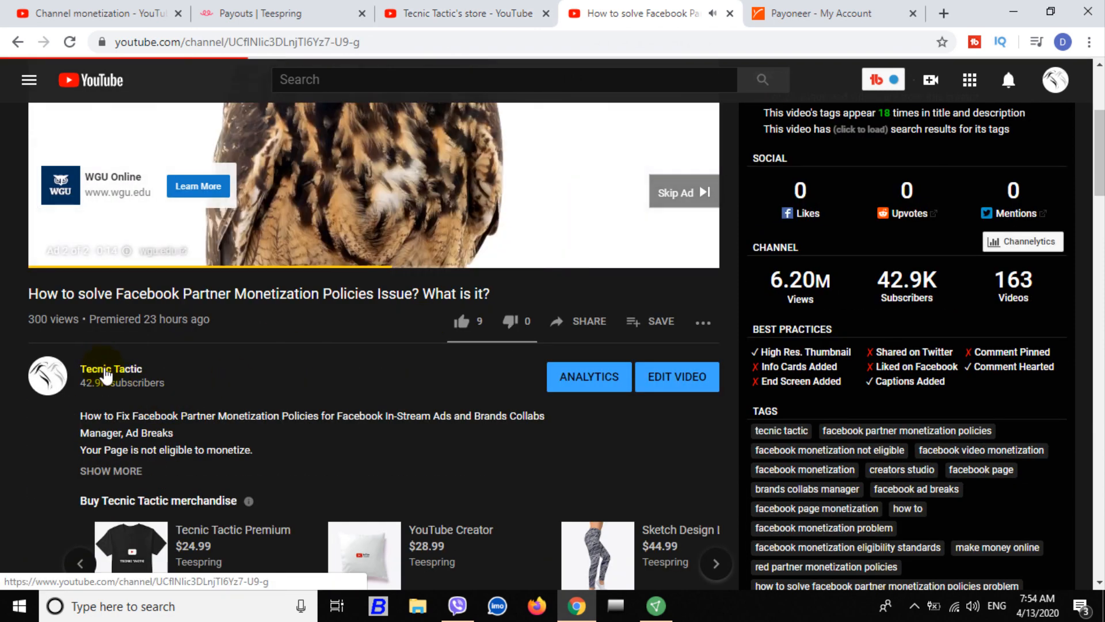
Open the channel's Store tab with featured Teespring pillows, hoodies and T-shirts.
click(110, 368)
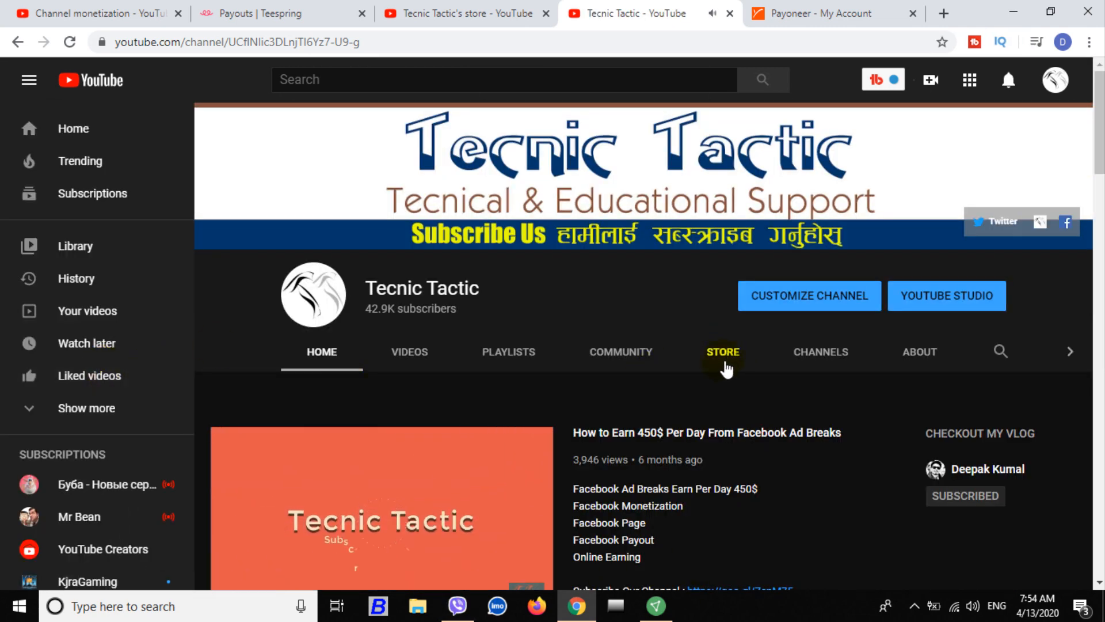
click(723, 351)
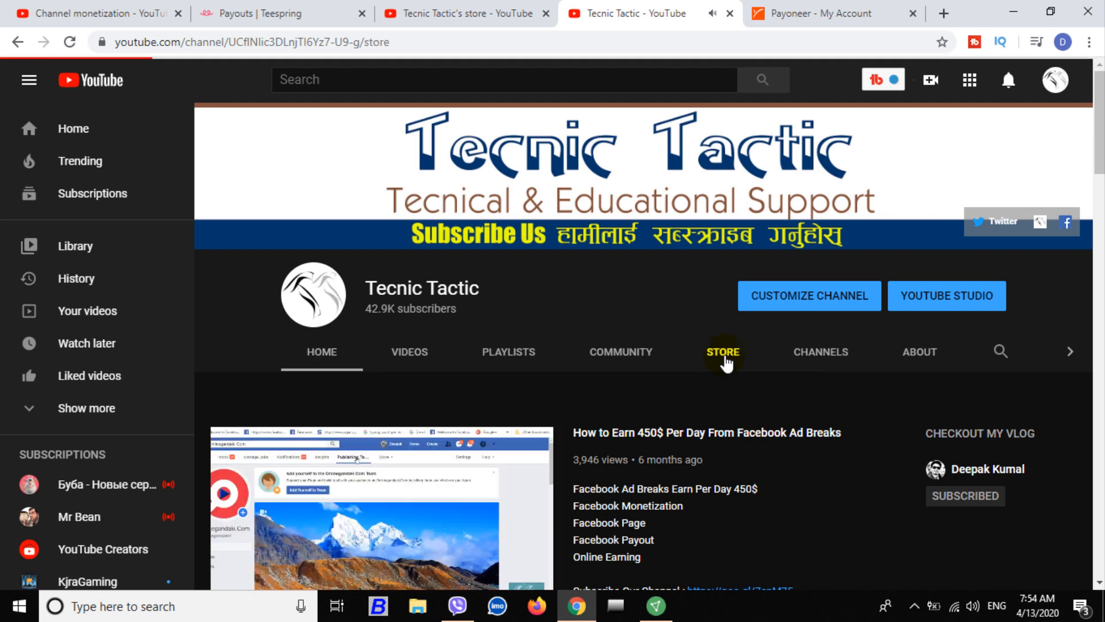
click(721, 352)
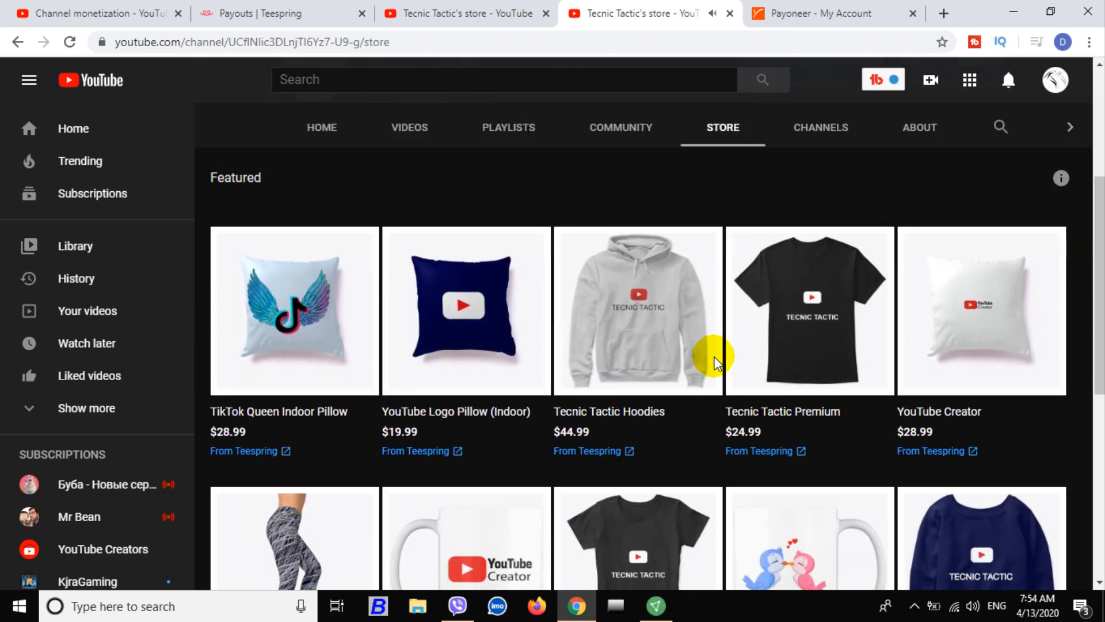